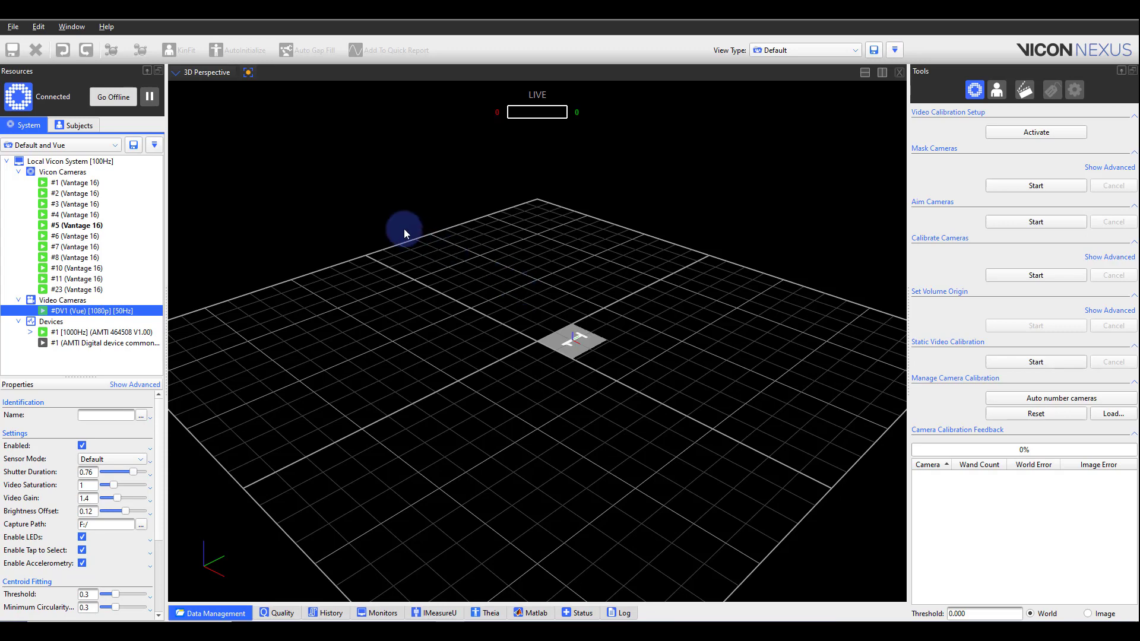
# - Switch the view pane from 3D Perspective to the DV camera's live image of the room
pyautogui.click(205, 72)
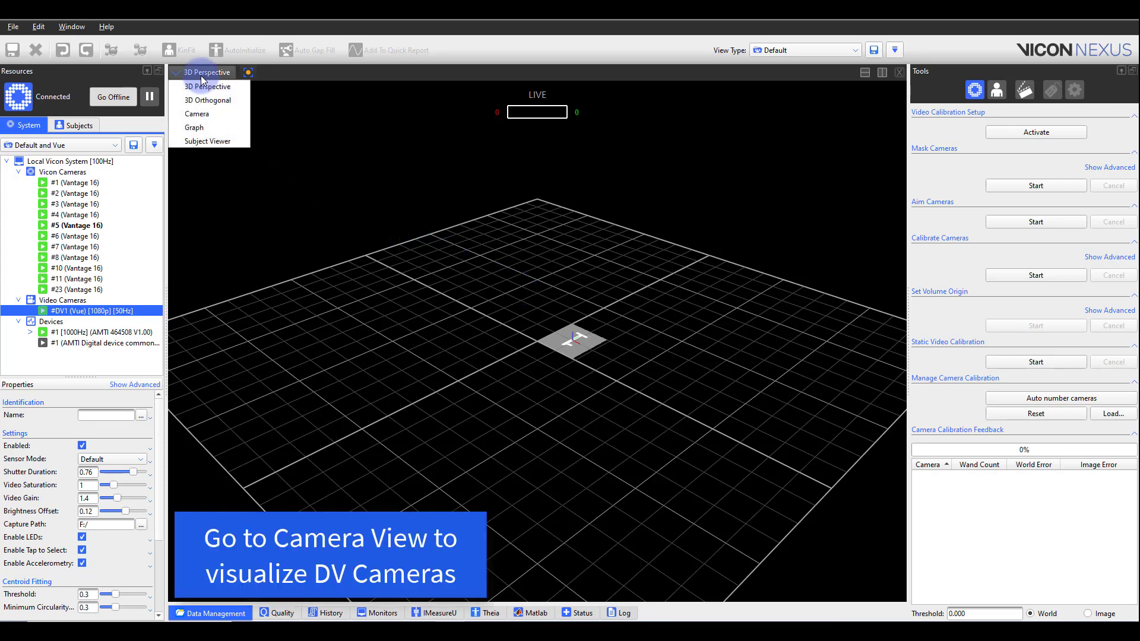
pyautogui.click(196, 114)
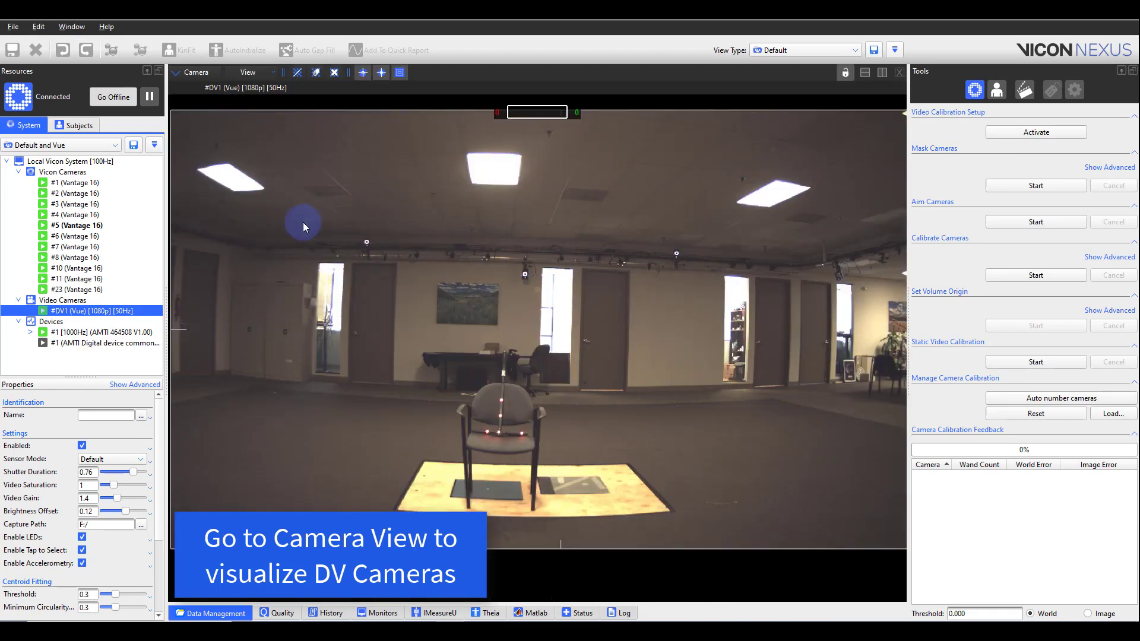
pyautogui.moveTo(356, 390)
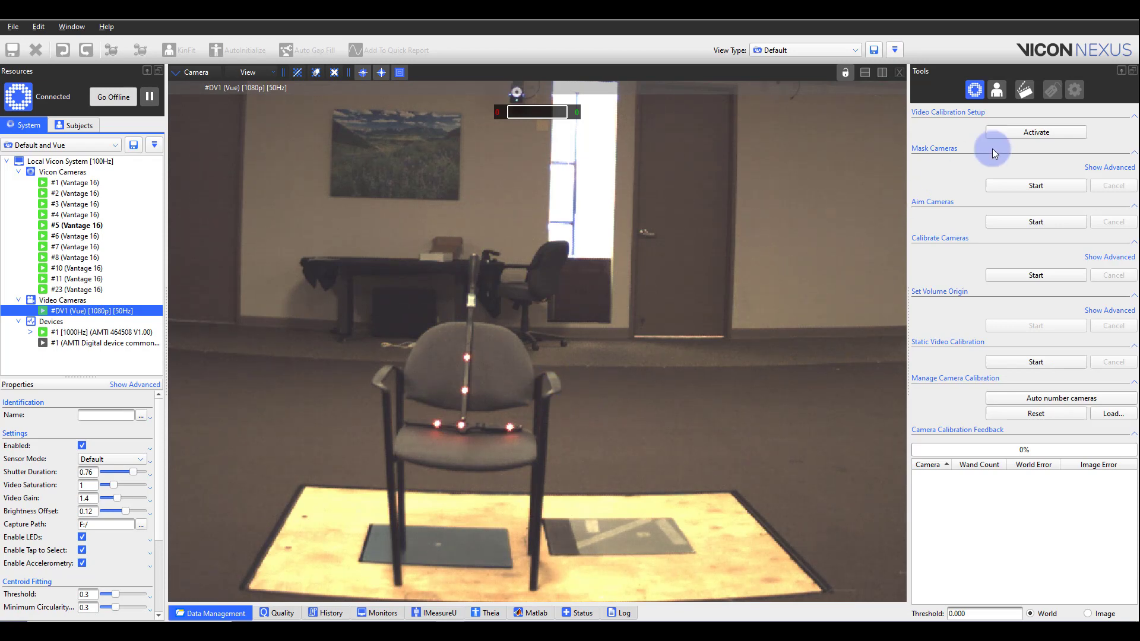
# - Activate Video Calibration Setup so the image darkens to show only the reflective markers
pyautogui.click(1035, 132)
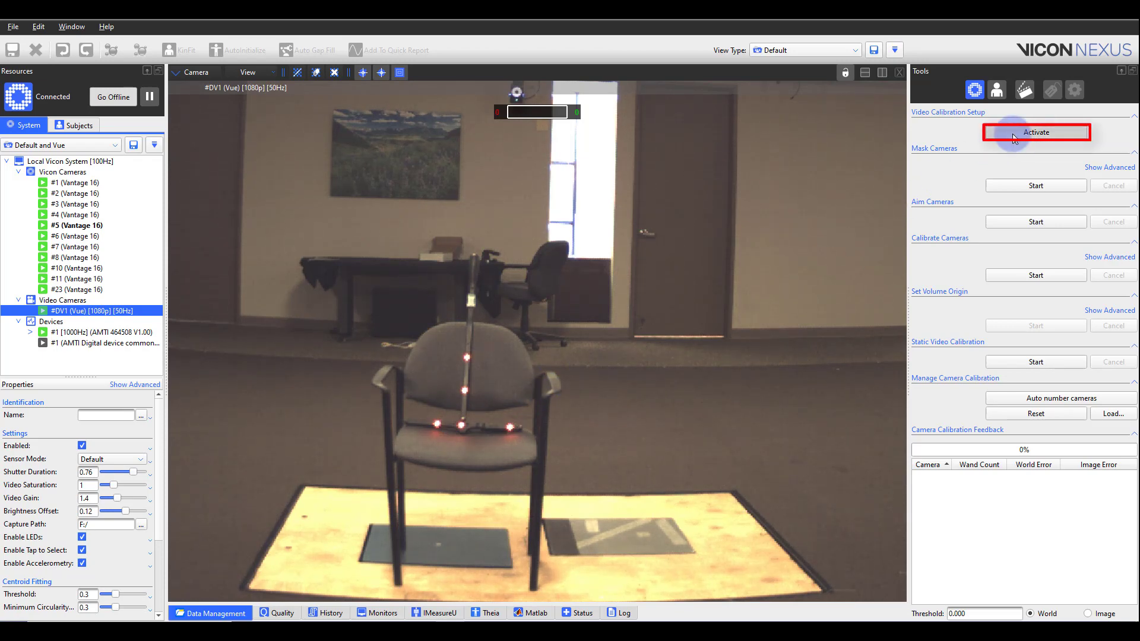
pyautogui.click(1035, 132)
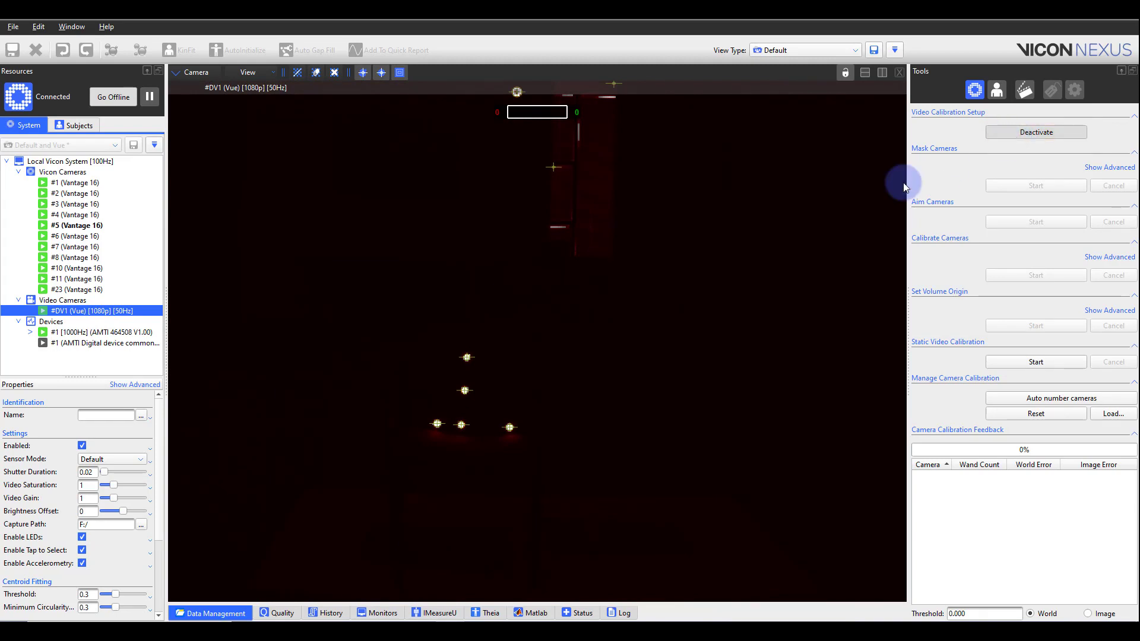
pyautogui.moveTo(422, 428)
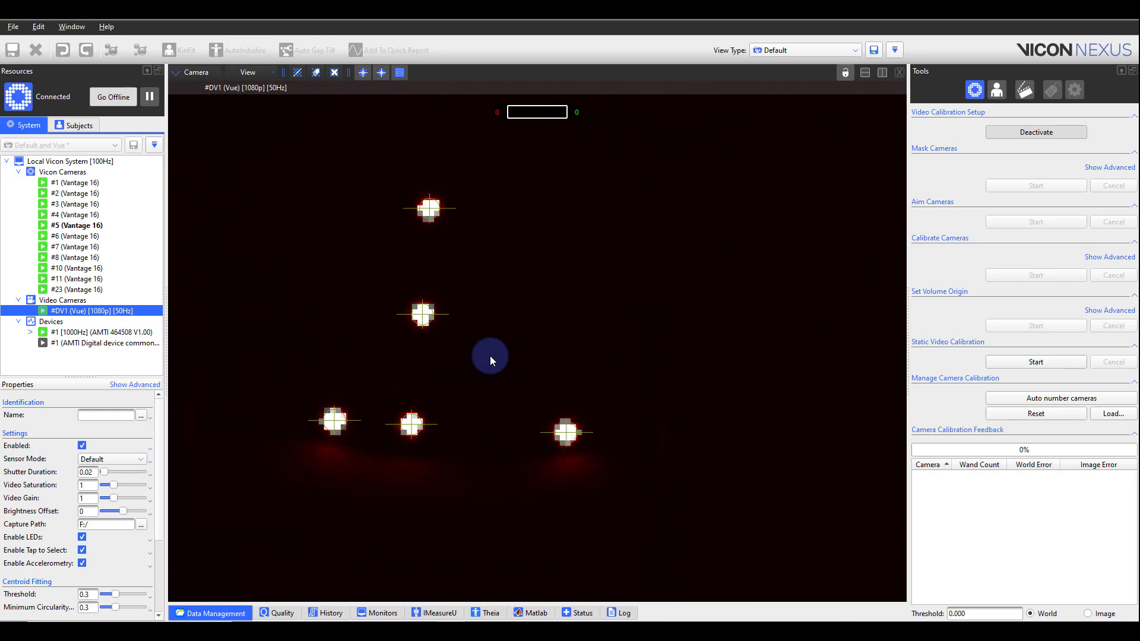
pyautogui.moveTo(516, 358)
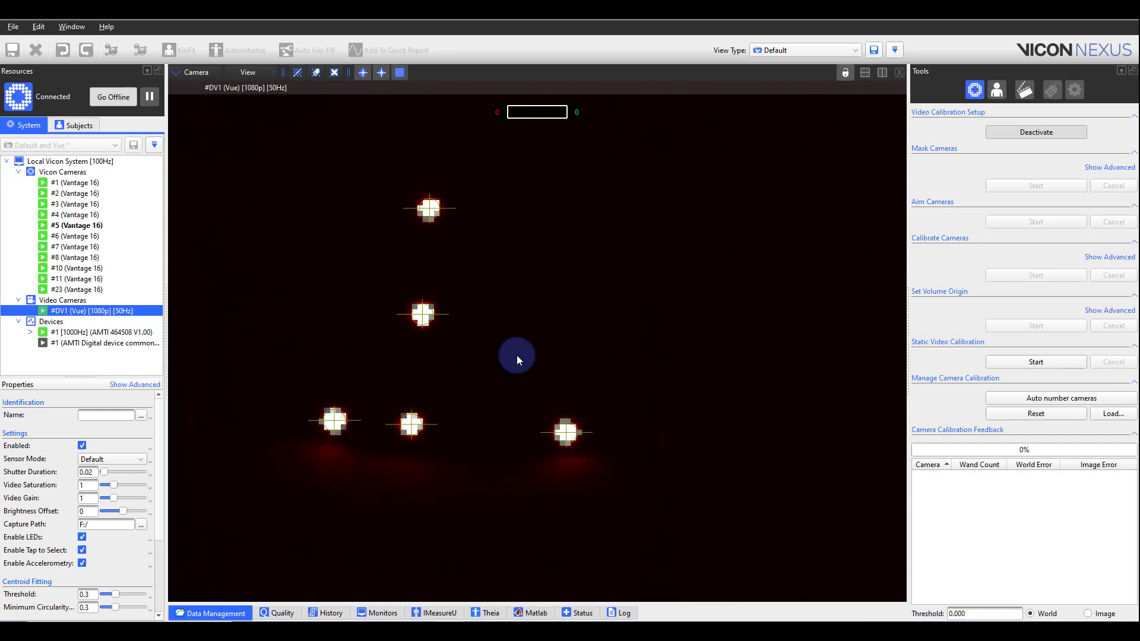
pyautogui.moveTo(853, 367)
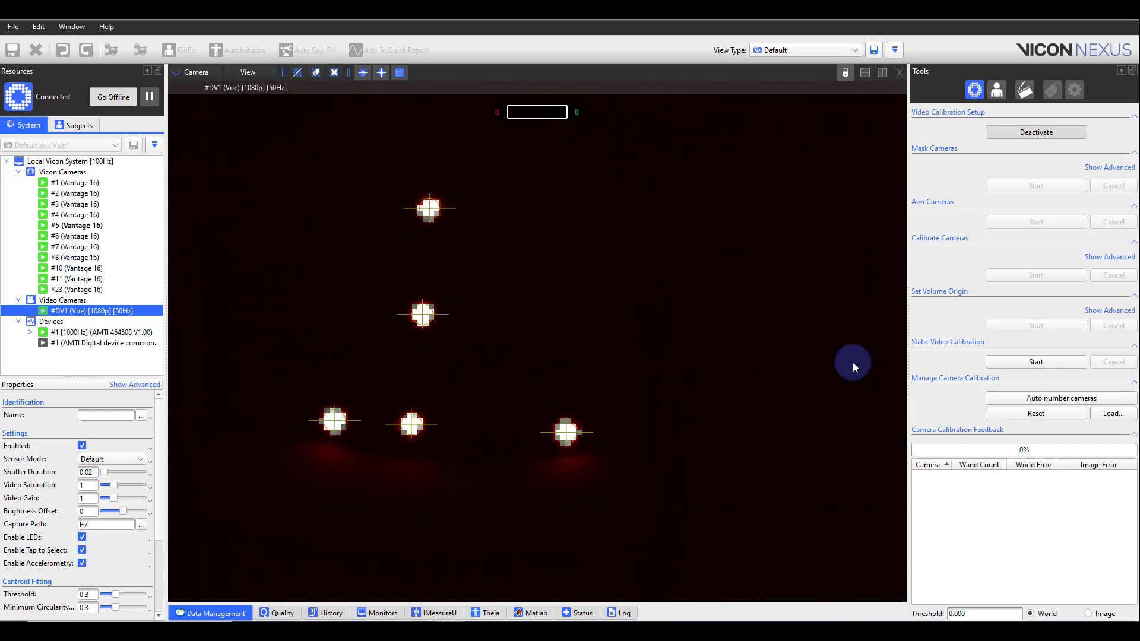
pyautogui.moveTo(853, 267)
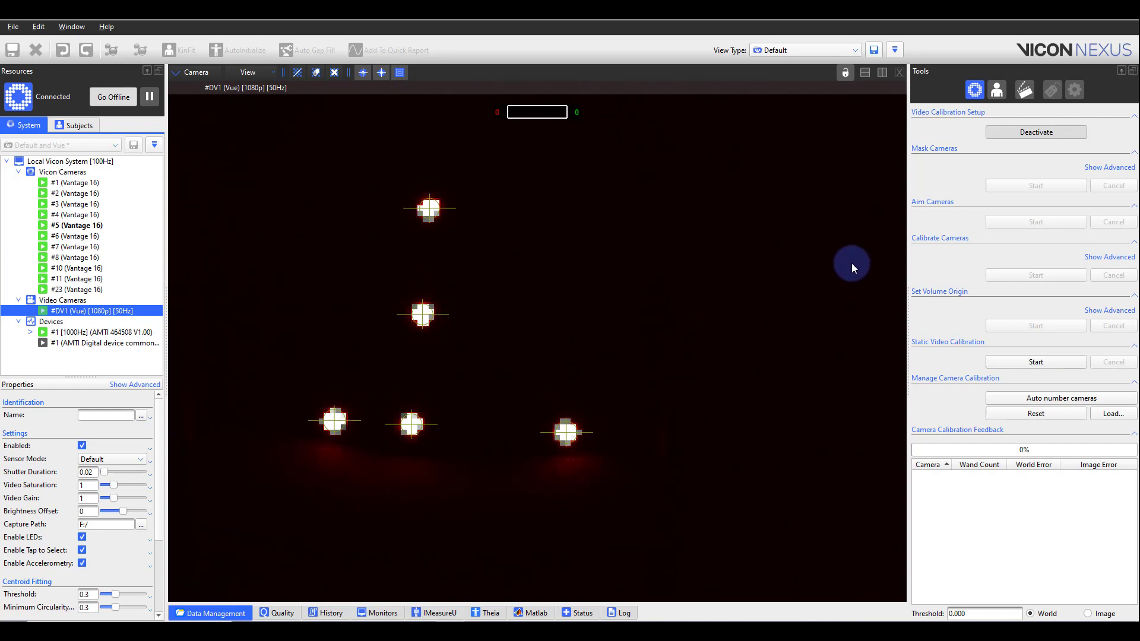
pyautogui.moveTo(975, 150)
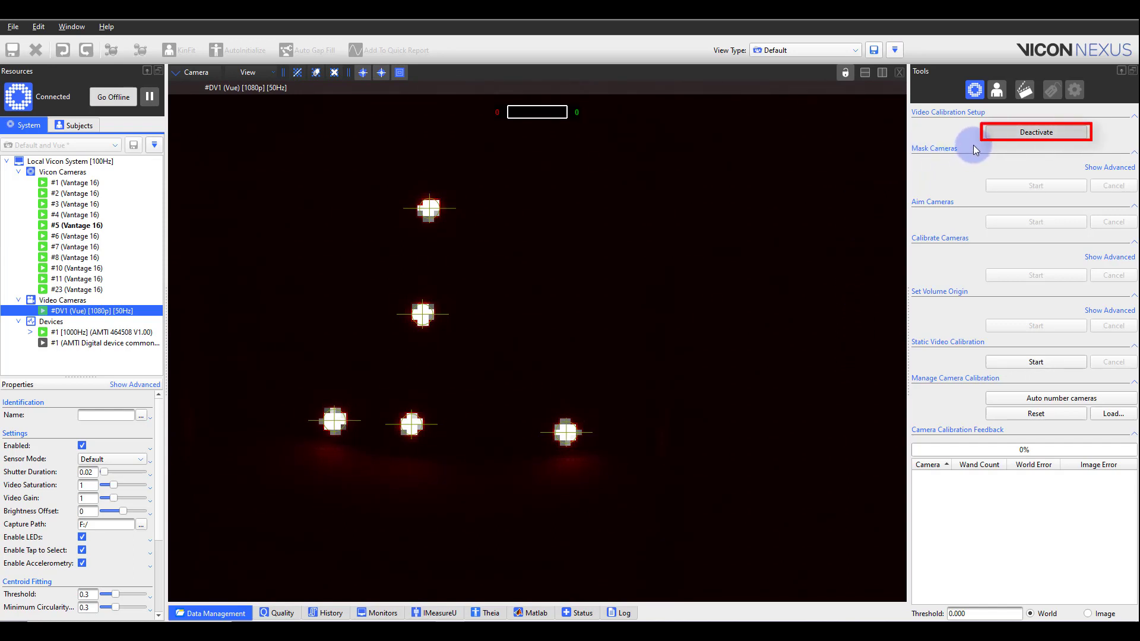
pyautogui.moveTo(1017, 141)
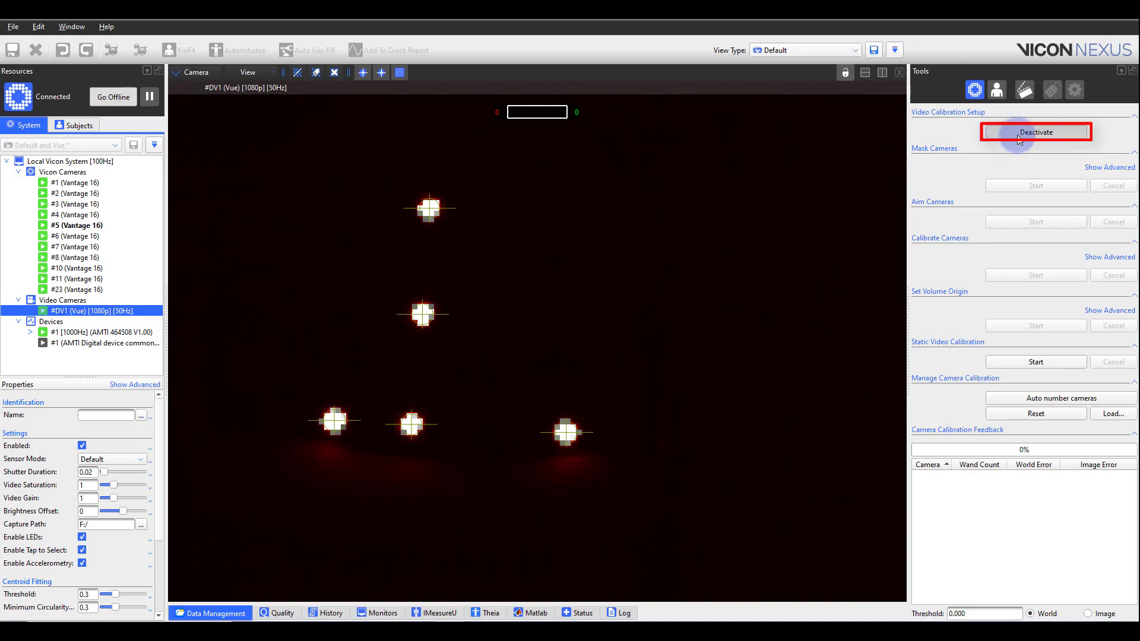
# - Deactivate Video Calibration Setup and return the view to the 3D perspective grid
pyautogui.click(1035, 132)
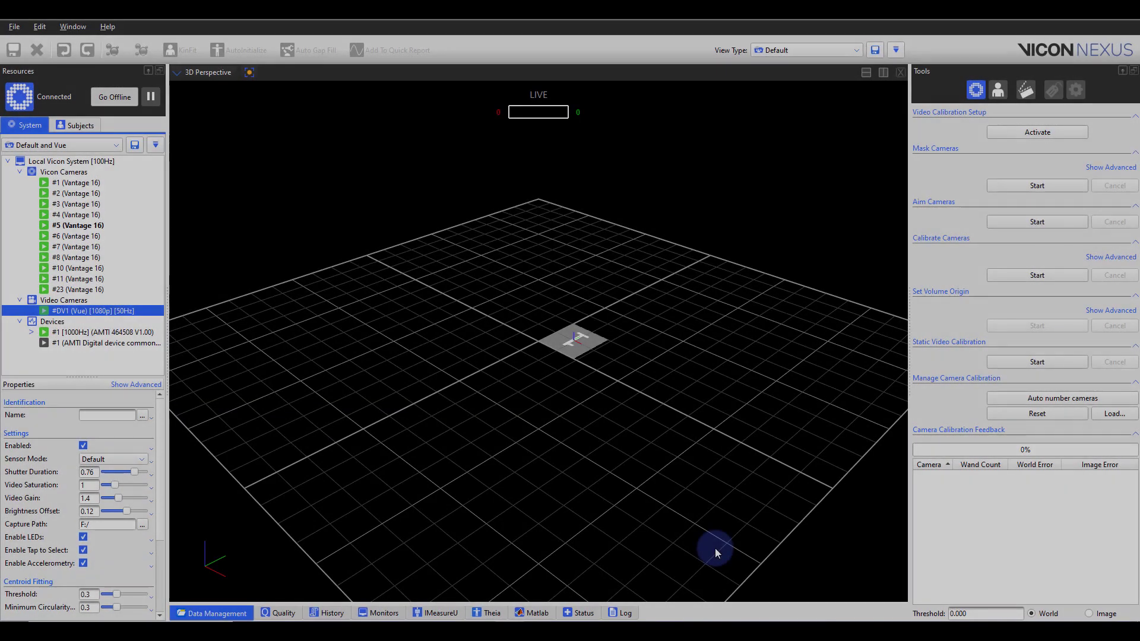
pyautogui.click(934, 149)
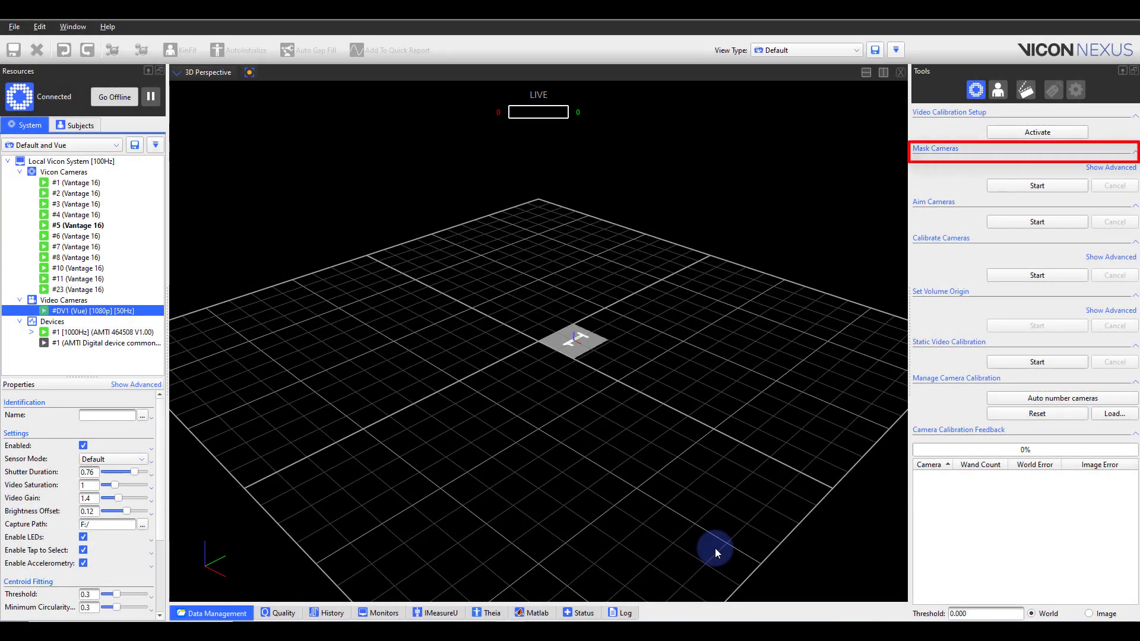
# - Expand the advanced Mask Cameras options and set Cameras to Mask to All Cameras
pyautogui.click(1110, 168)
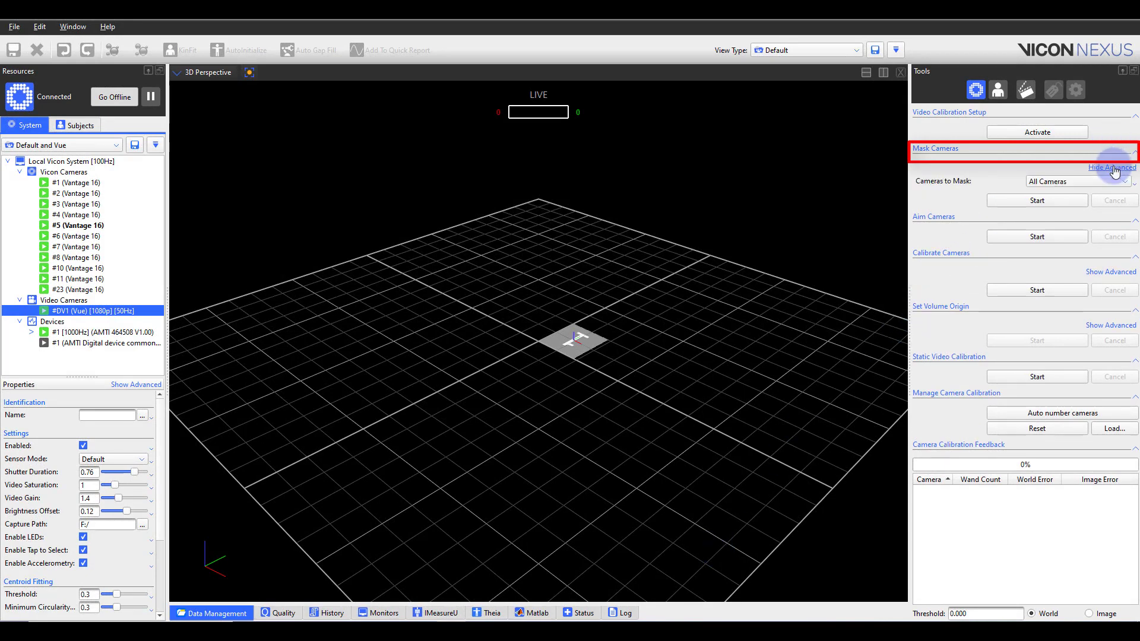
pyautogui.click(1078, 181)
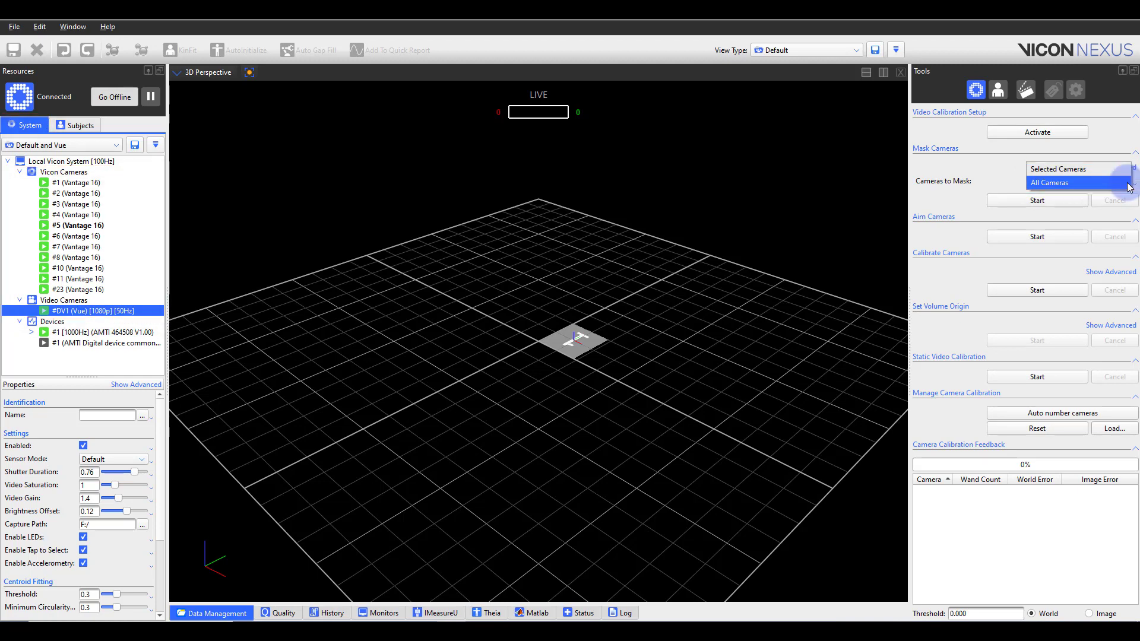
pyautogui.click(1076, 183)
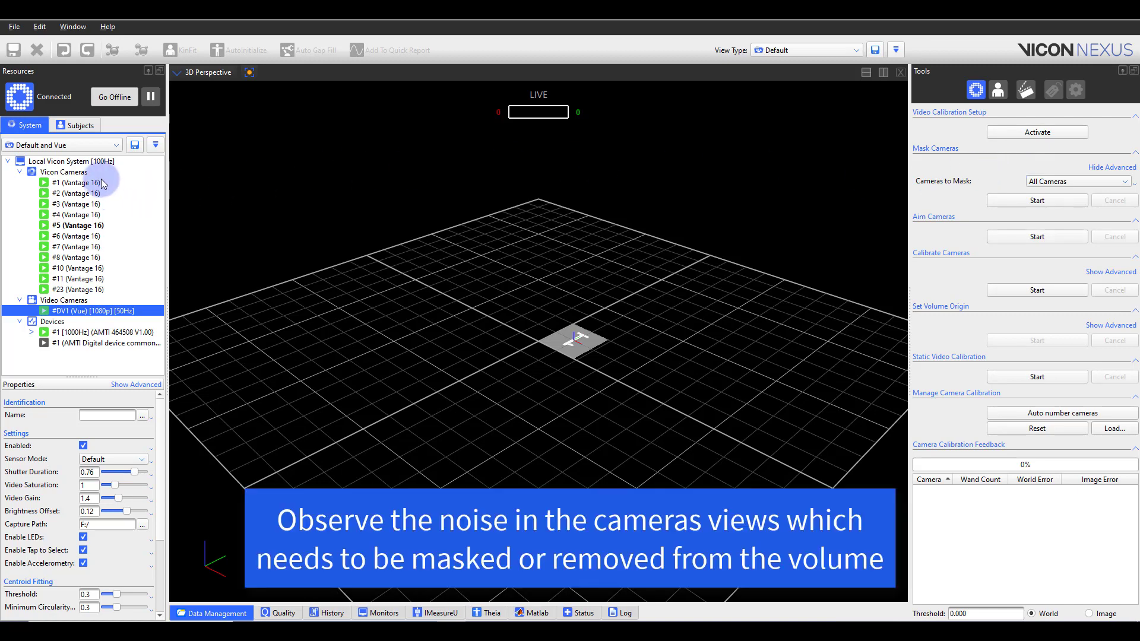
pyautogui.click(208, 72)
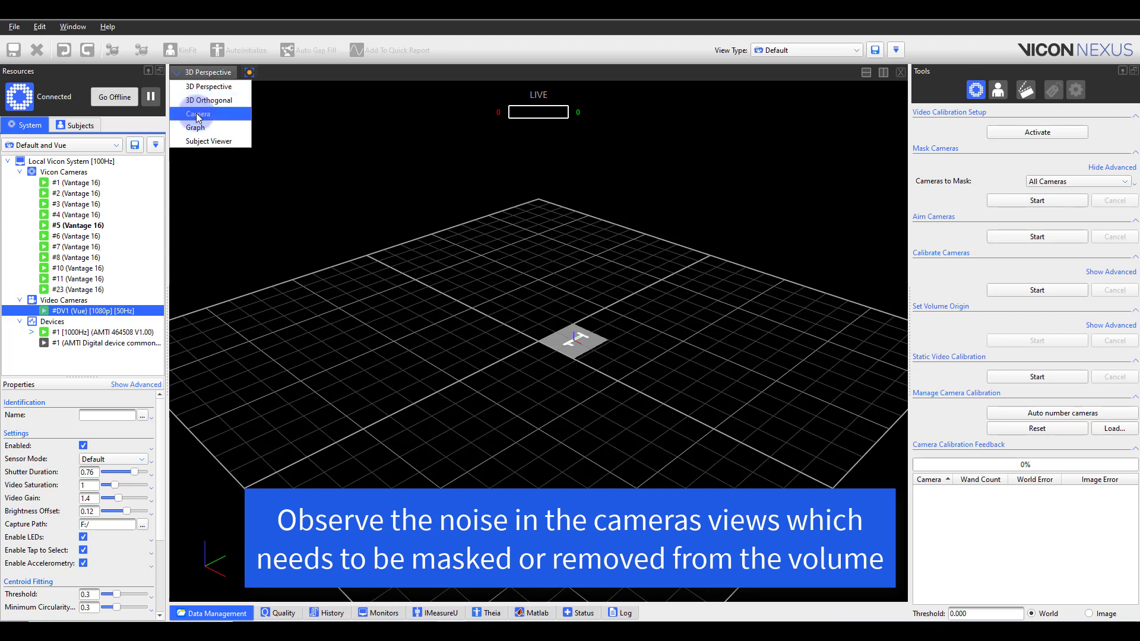
pyautogui.click(199, 114)
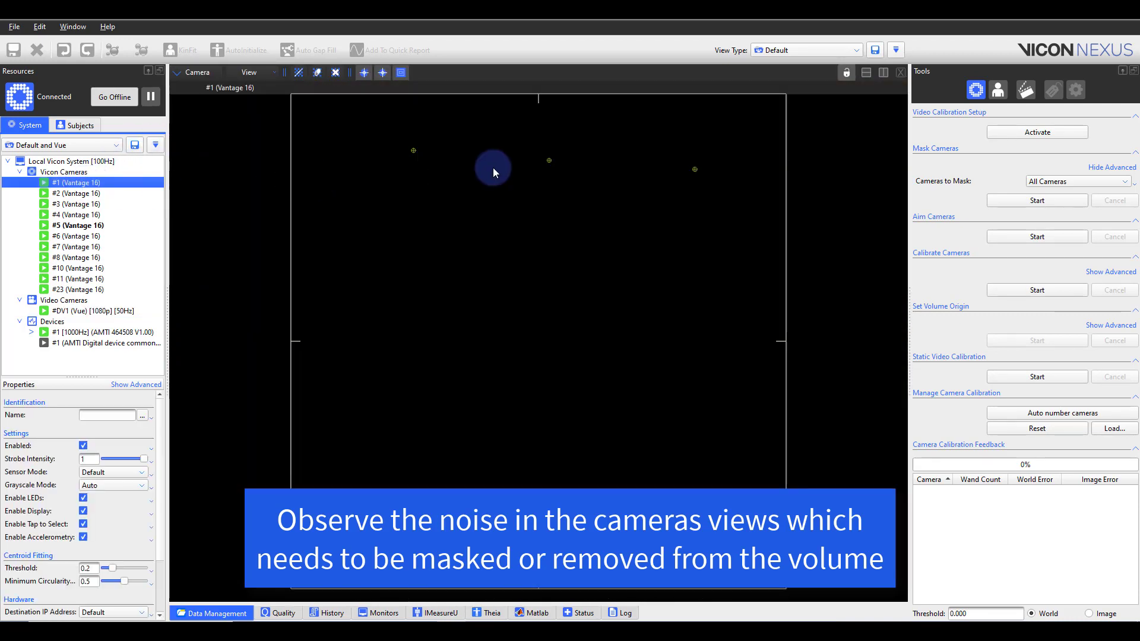
pyautogui.moveTo(202, 203)
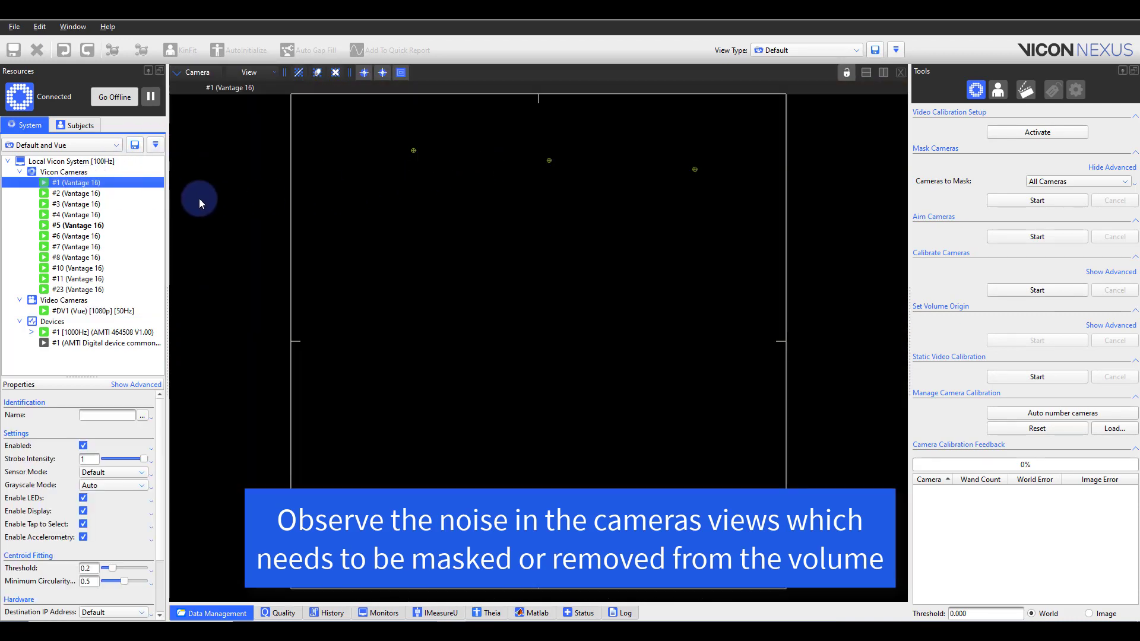
pyautogui.click(76, 193)
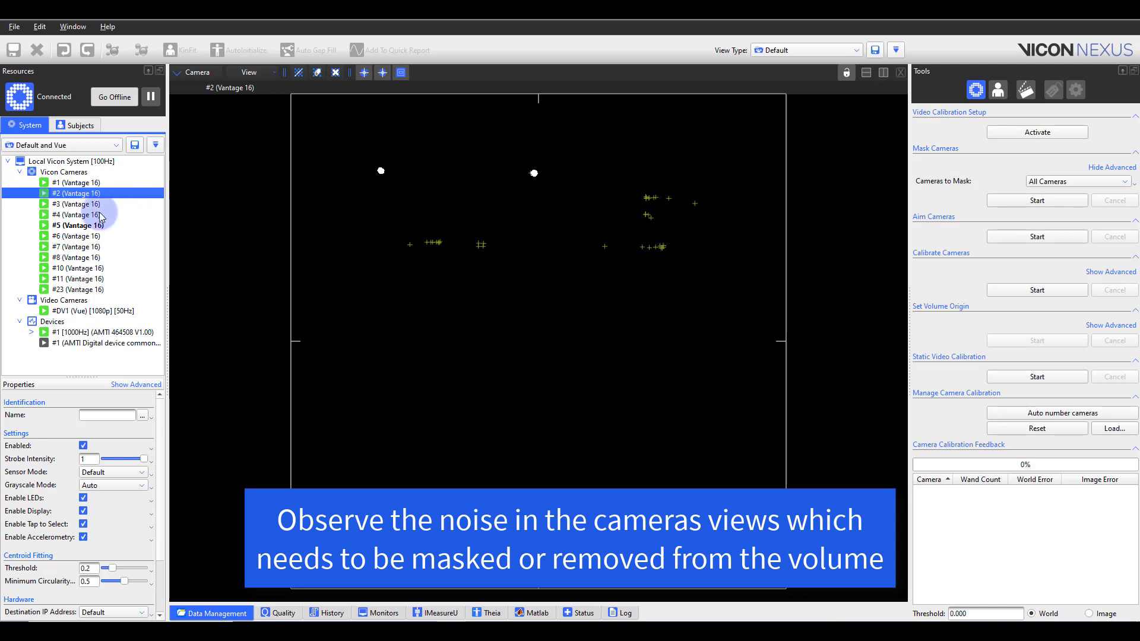
pyautogui.click(76, 205)
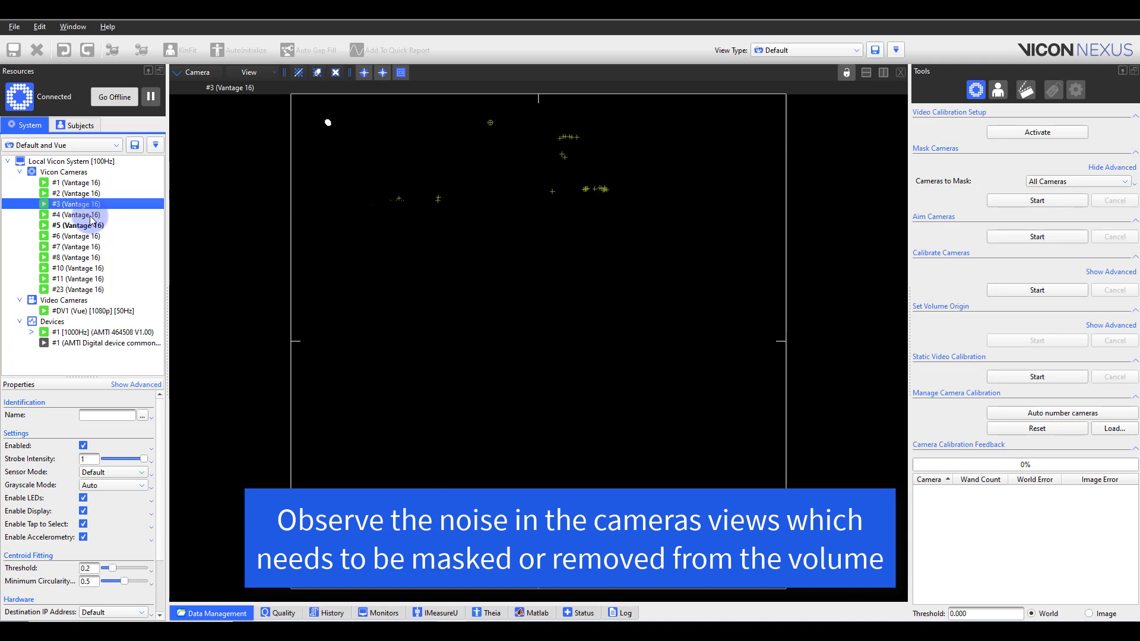
pyautogui.click(76, 215)
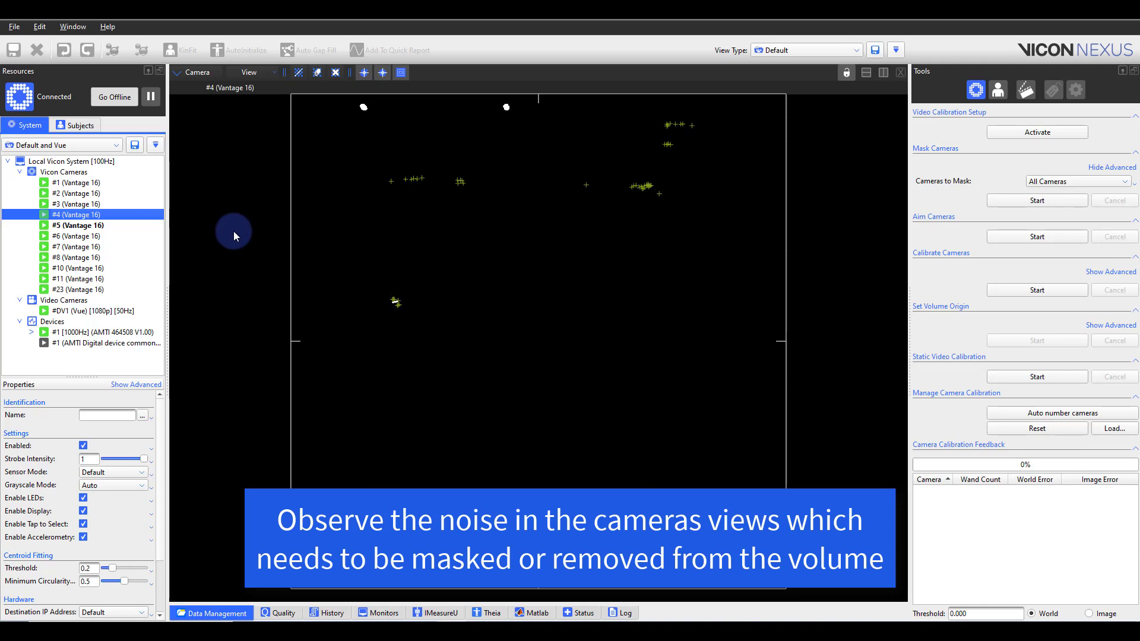
pyautogui.moveTo(867, 218)
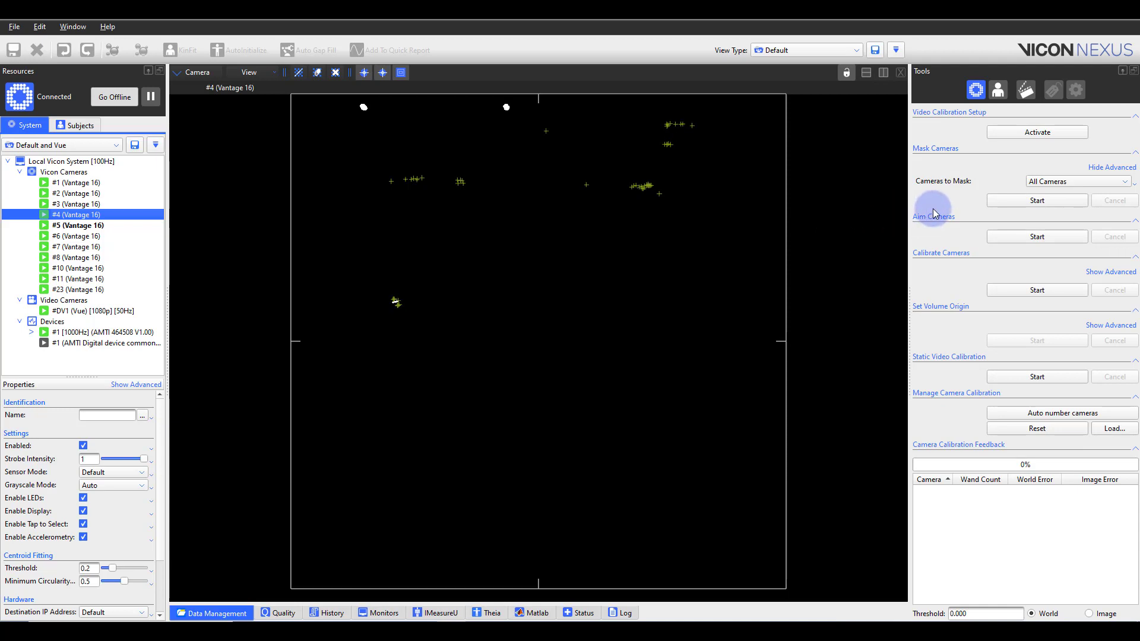
pyautogui.moveTo(955, 212)
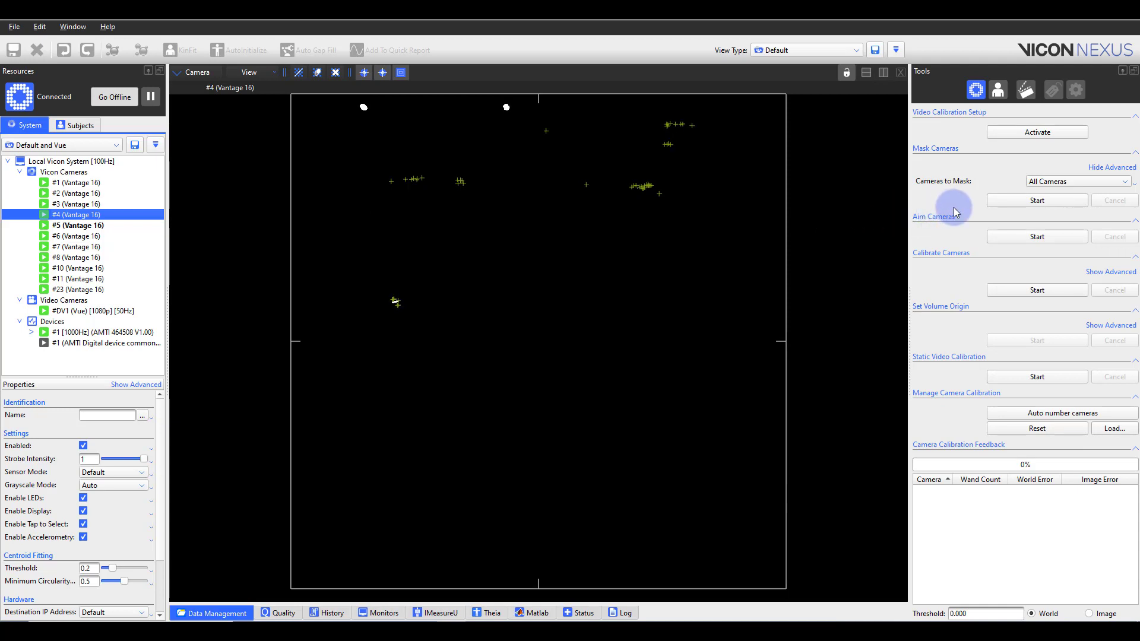
pyautogui.moveTo(1007, 209)
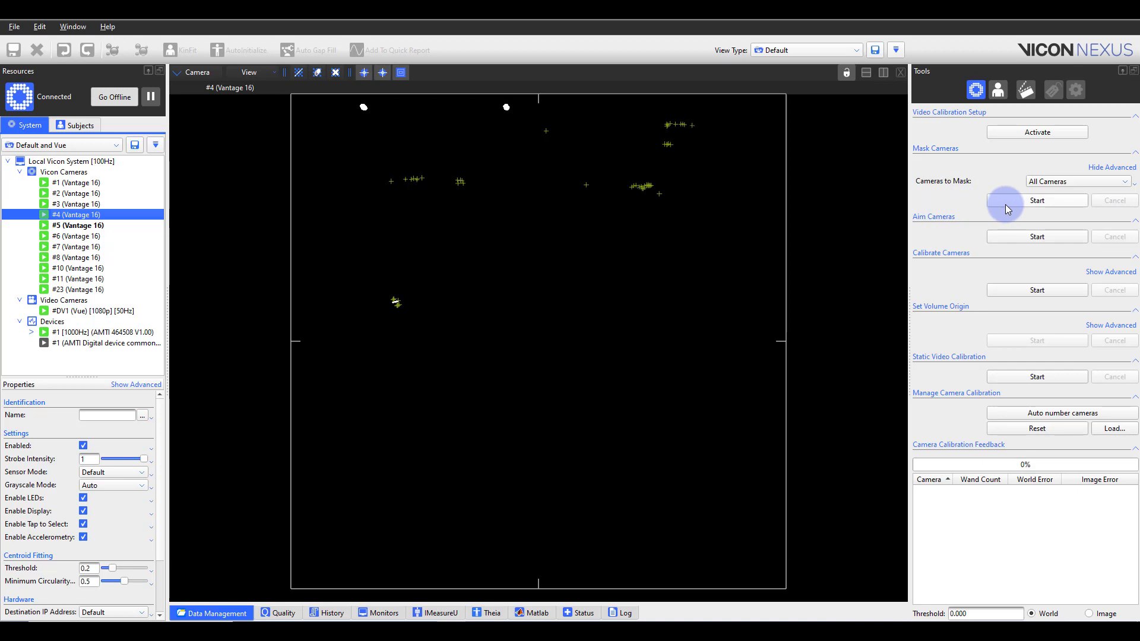
pyautogui.moveTo(973, 207)
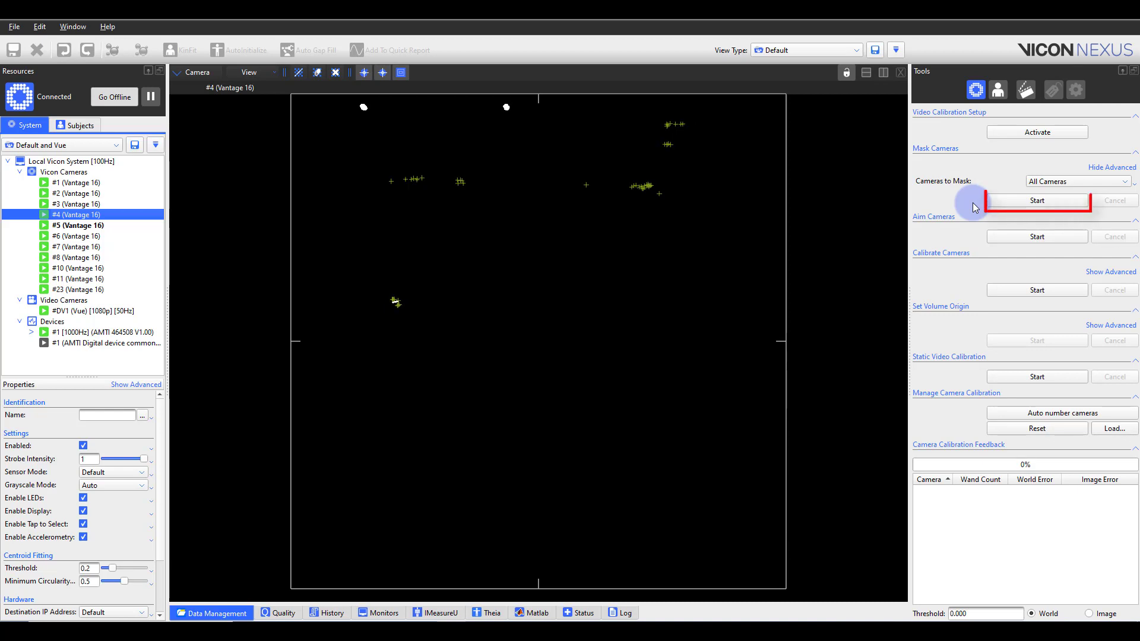
# - Start automatic masking of all cameras with every camera view tiled in the workspace
pyautogui.click(1035, 200)
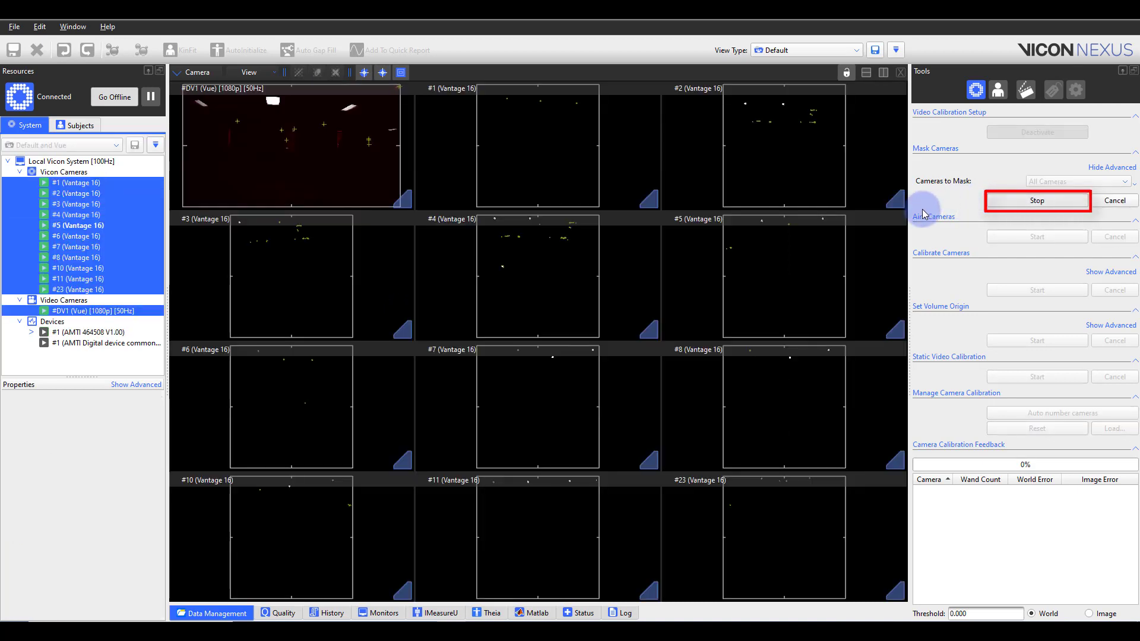
pyautogui.click(87, 333)
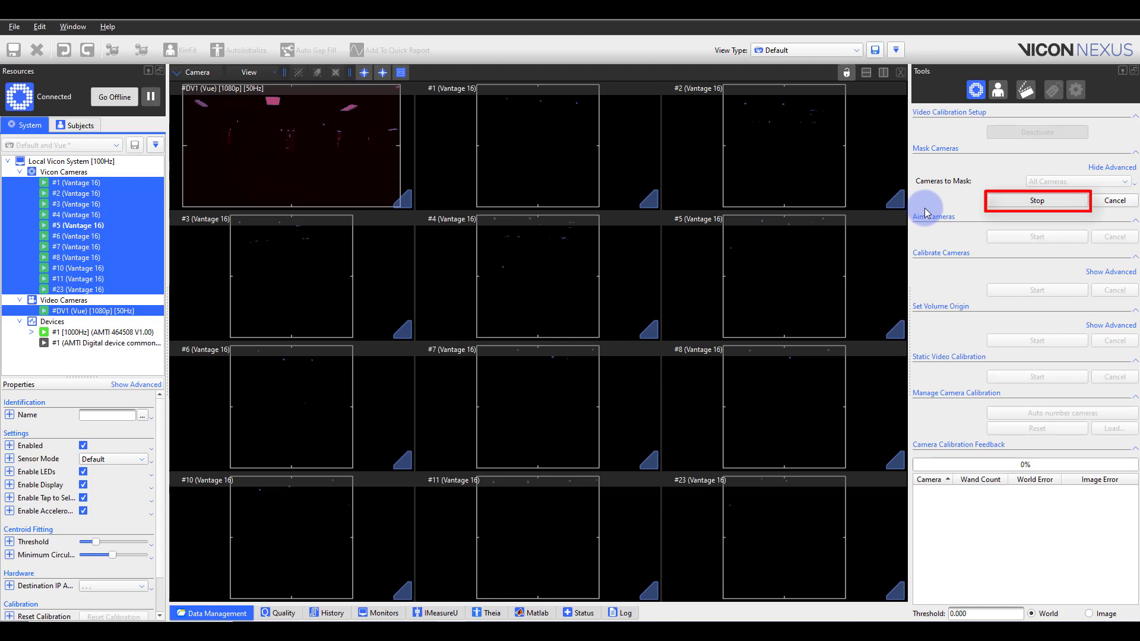
pyautogui.moveTo(941, 209)
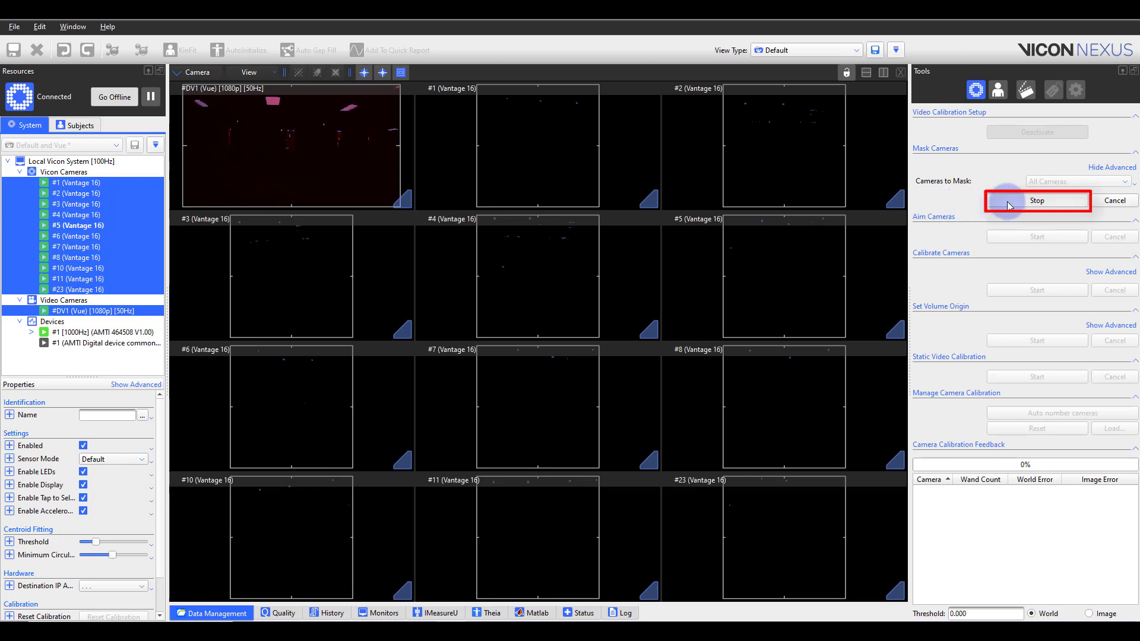
# - Stop the camera masking so each camera keeps its mask over stray reflections
pyautogui.click(1035, 201)
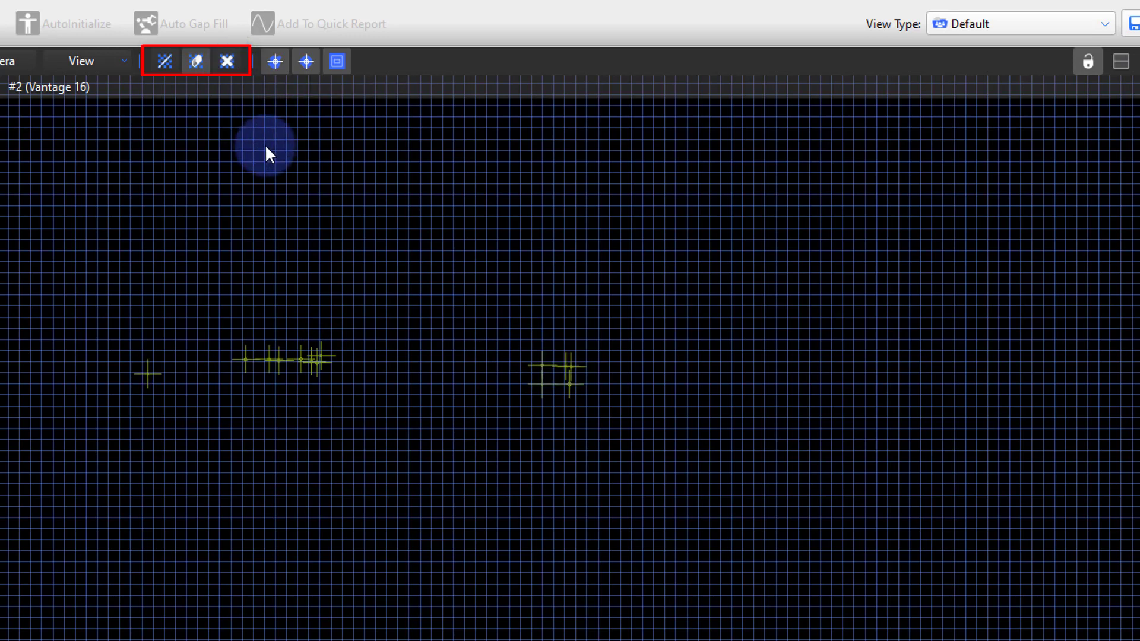
pyautogui.moveTo(320, 261)
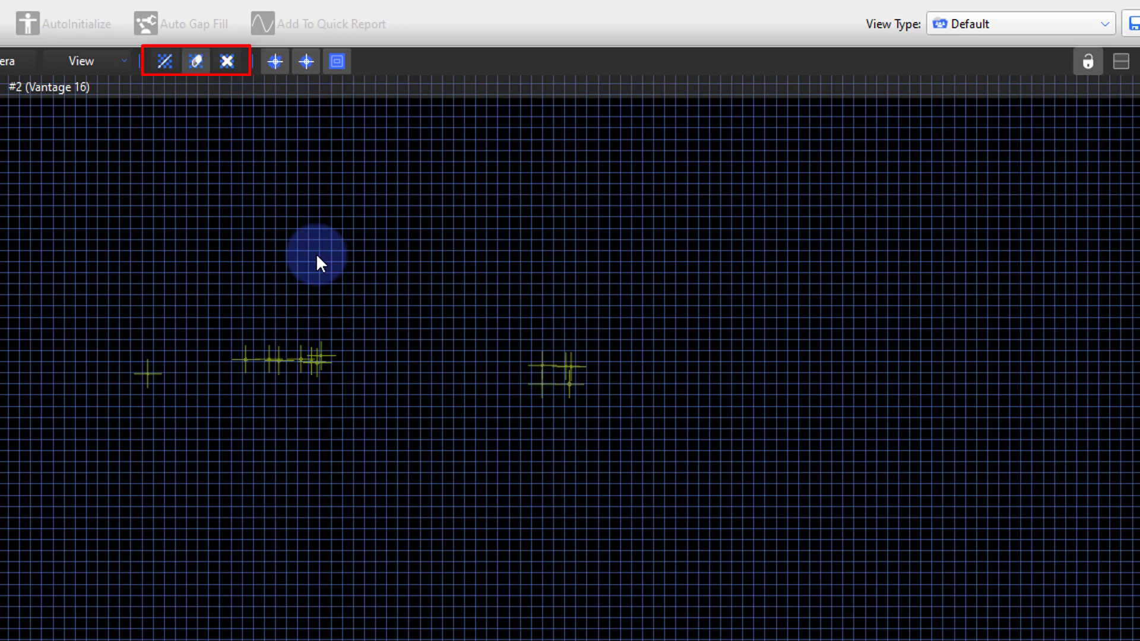
pyautogui.moveTo(202, 102)
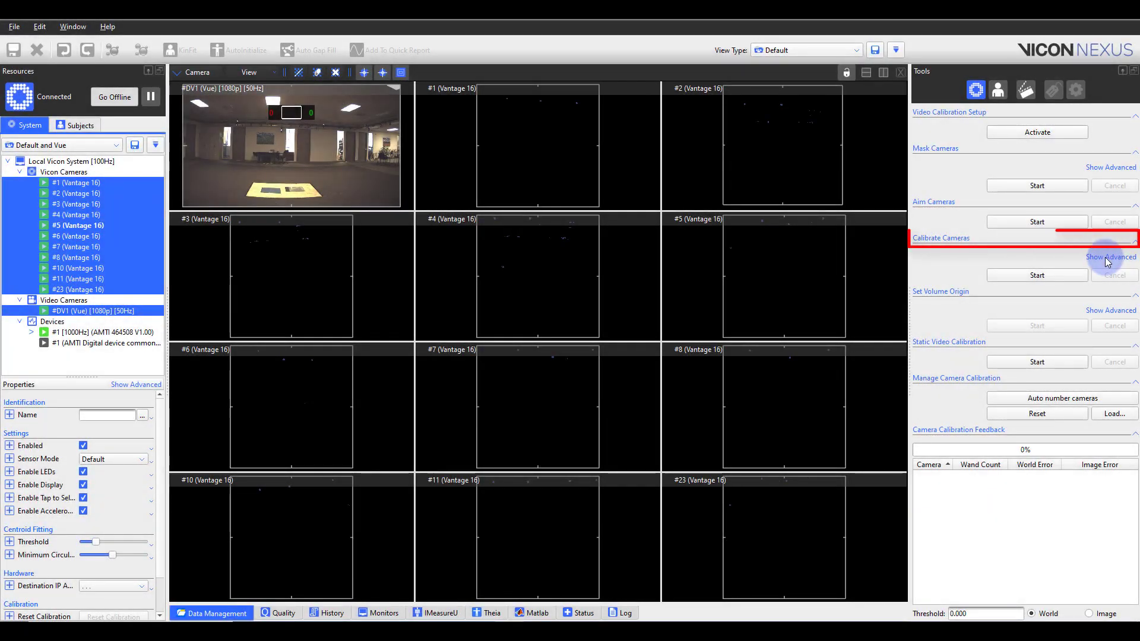
# - Expand Calibrate Cameras settings, keeping Full Calibration of All Cameras with the Active Wand v2
pyautogui.click(1110, 256)
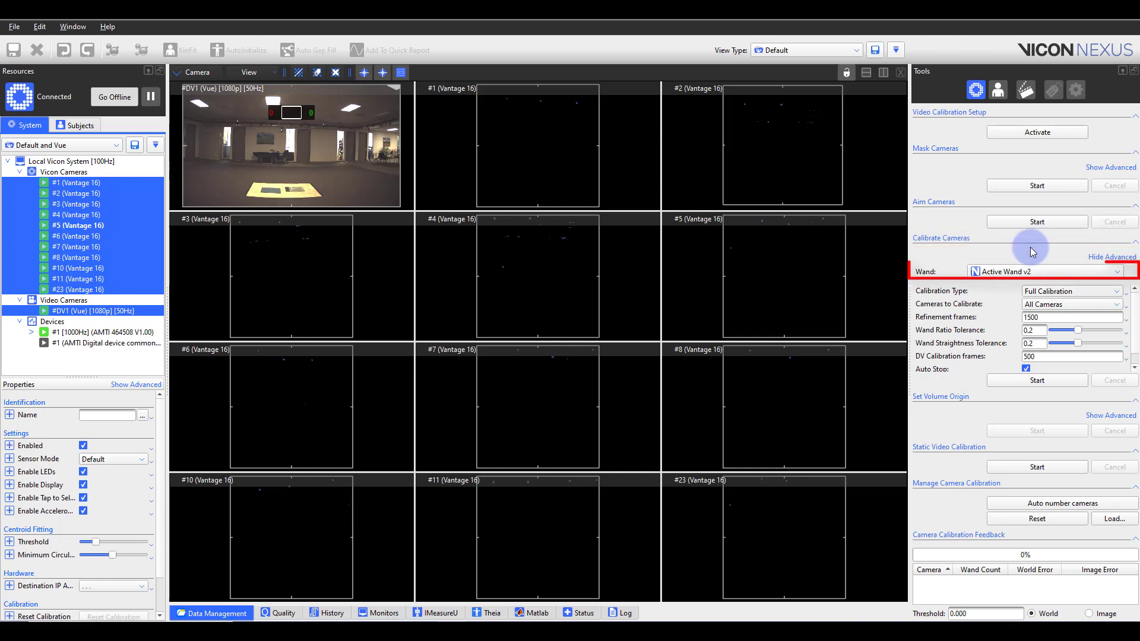
pyautogui.click(1105, 289)
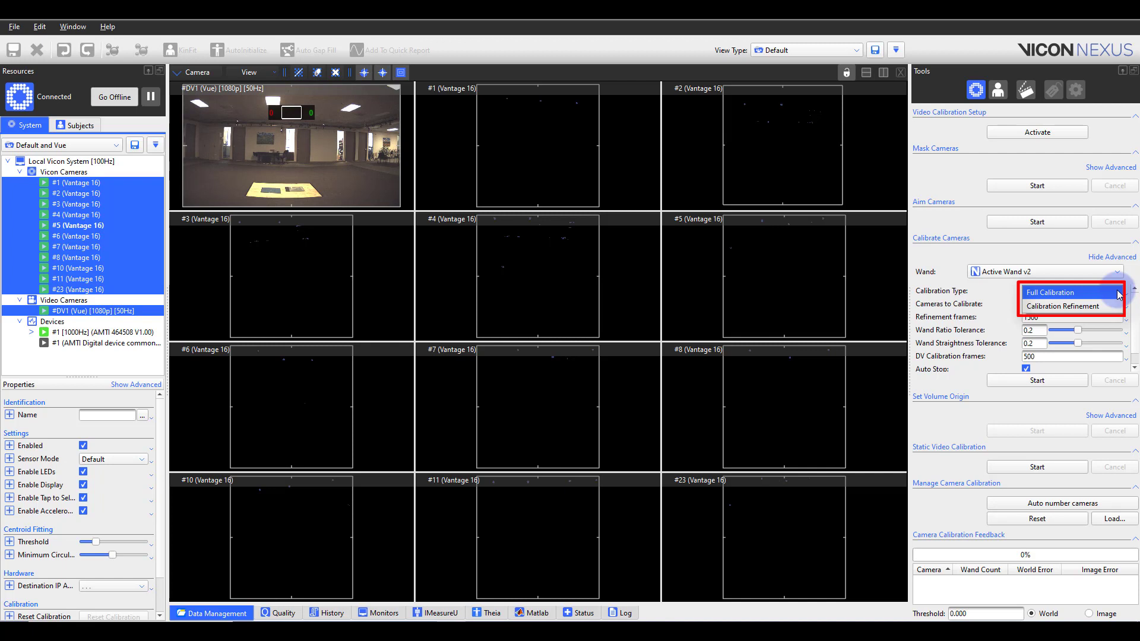
pyautogui.click(1069, 292)
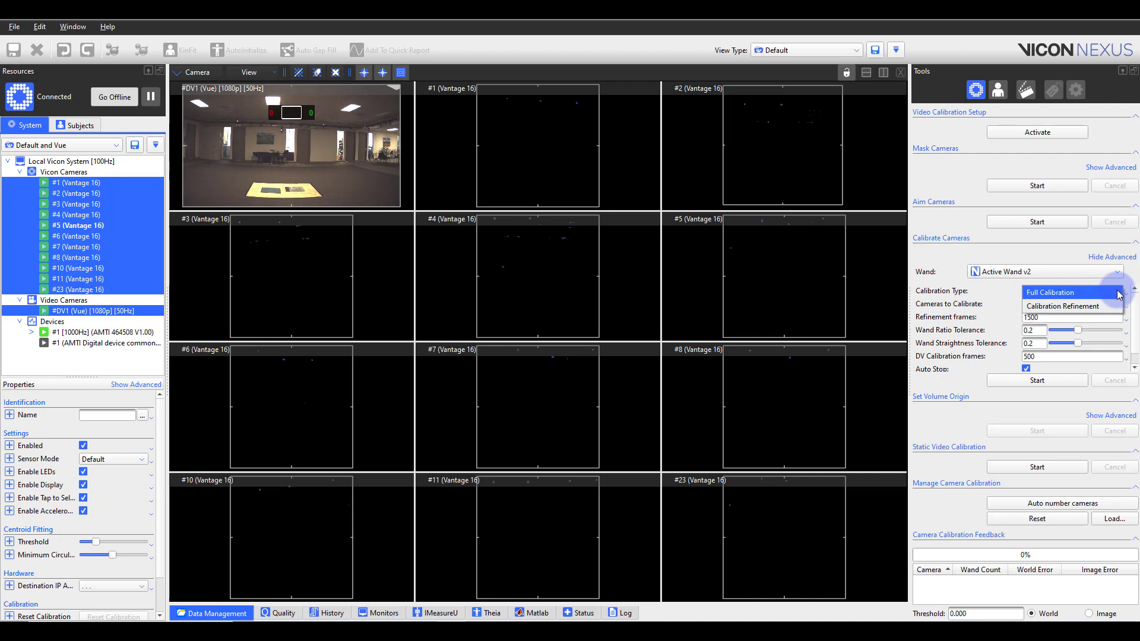
pyautogui.click(1068, 292)
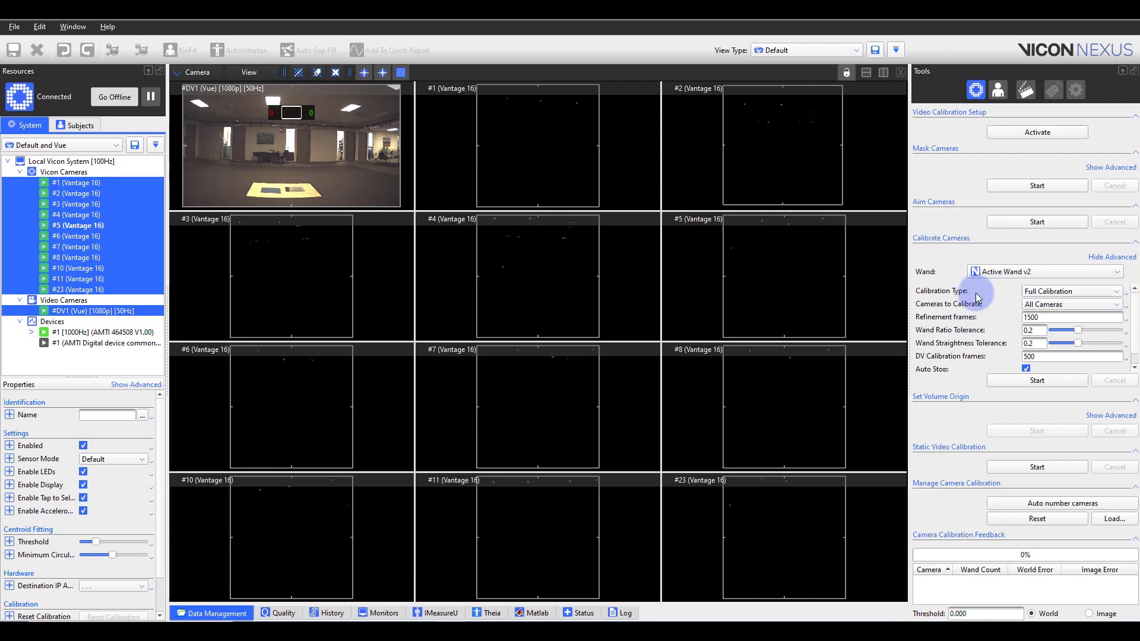
pyautogui.moveTo(867, 355)
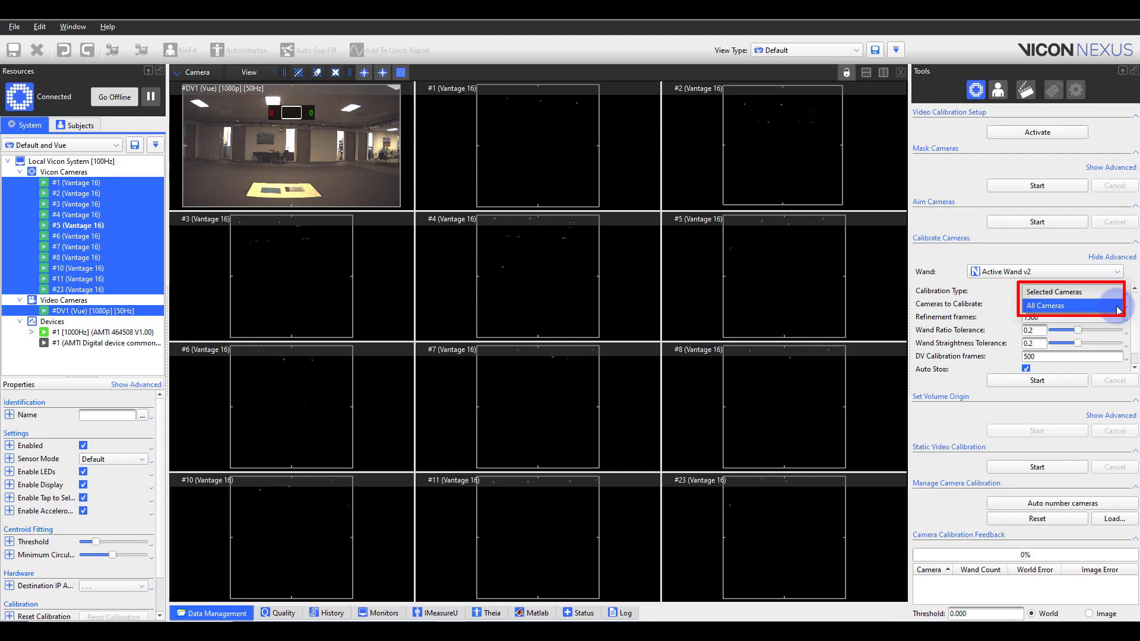
pyautogui.click(1044, 305)
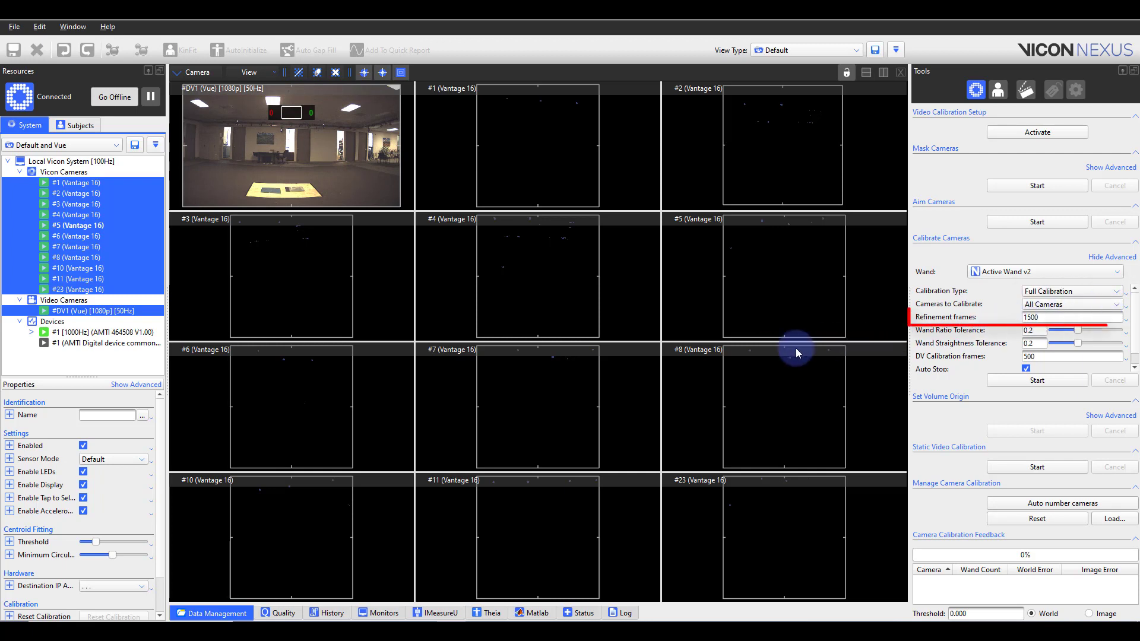
pyautogui.click(1072, 317)
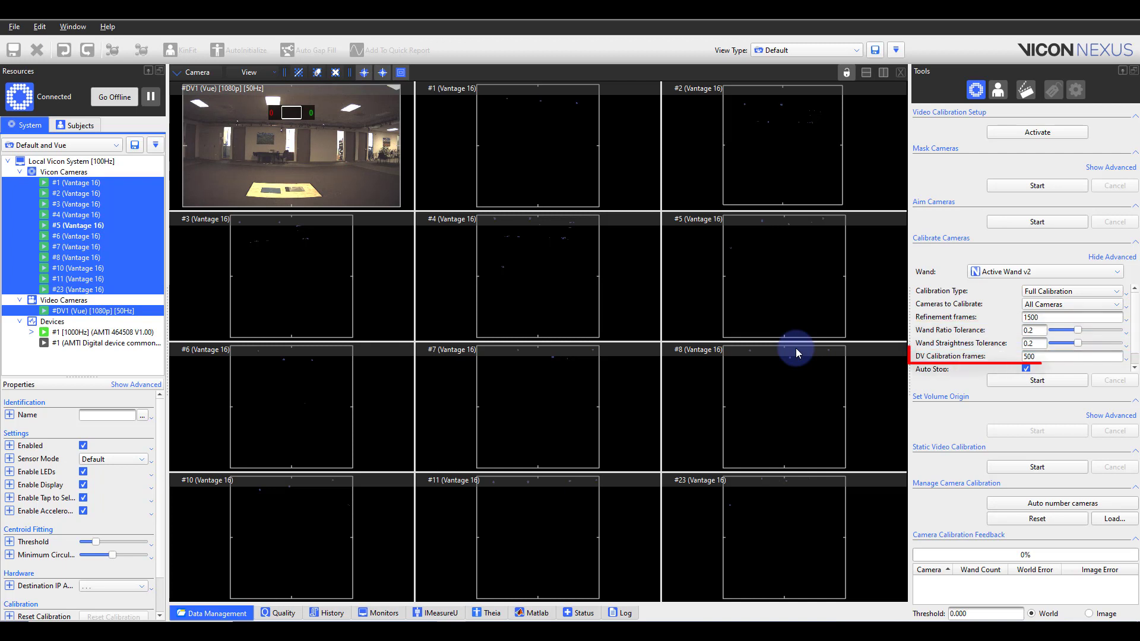
pyautogui.click(1072, 355)
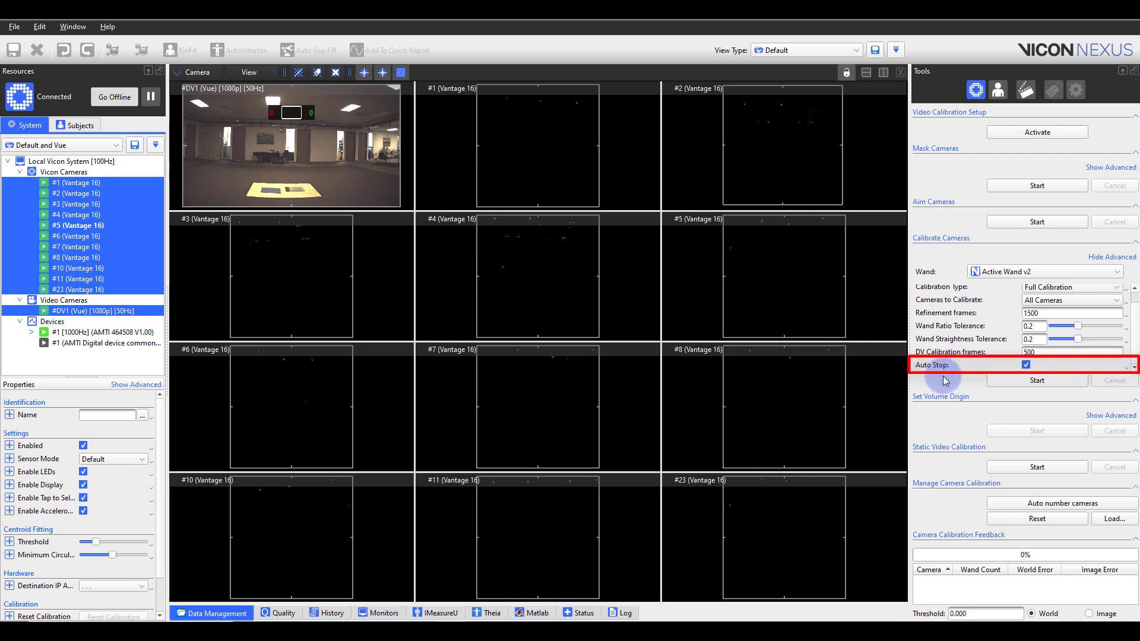
pyautogui.moveTo(974, 387)
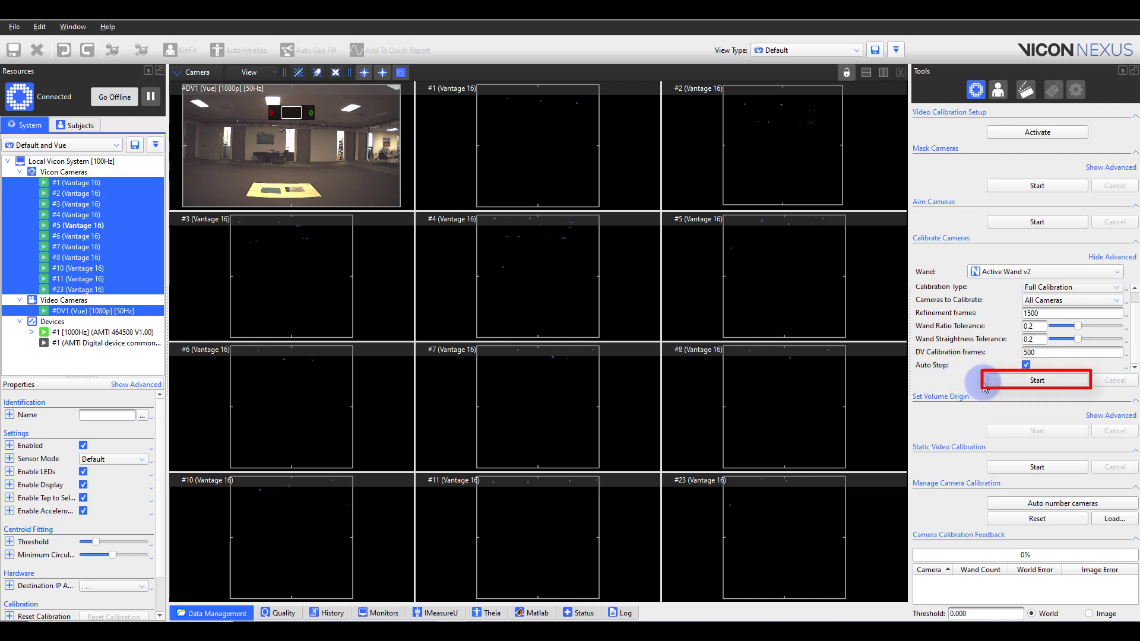
pyautogui.click(1035, 380)
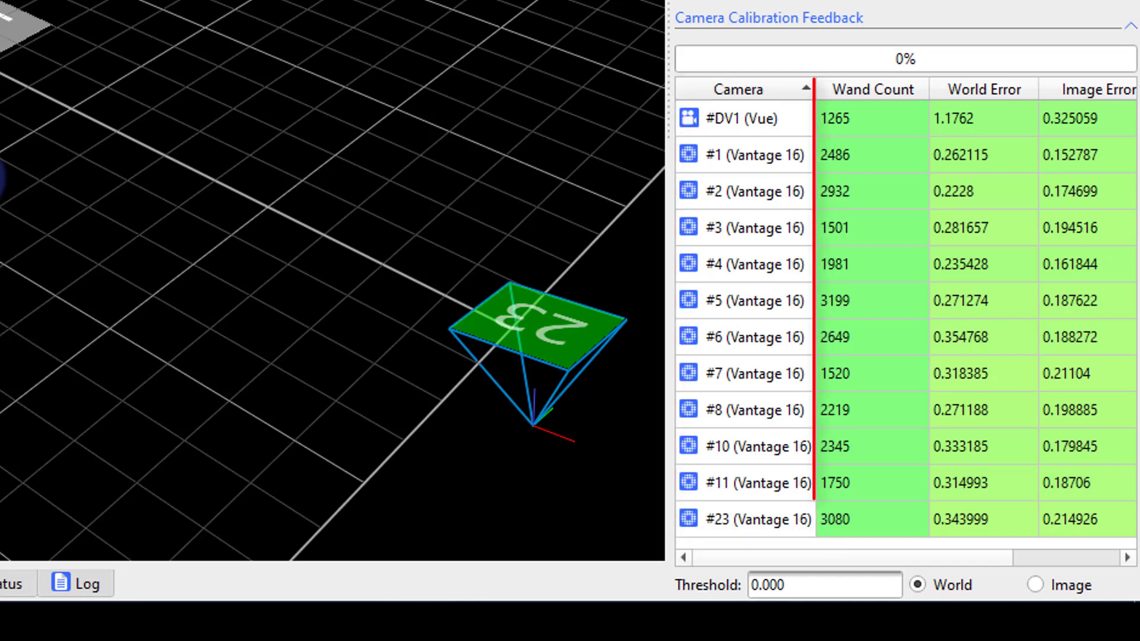
# - Complete the wand wave and review the Camera Calibration Feedback table's wand counts and green errors
pyautogui.click(868, 89)
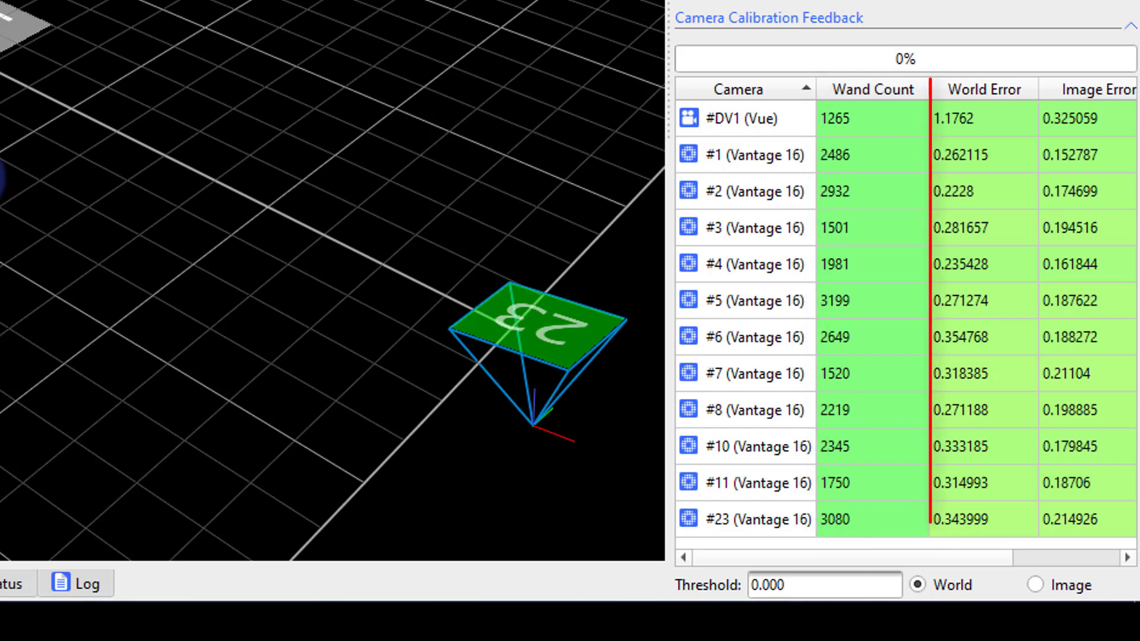
pyautogui.click(982, 89)
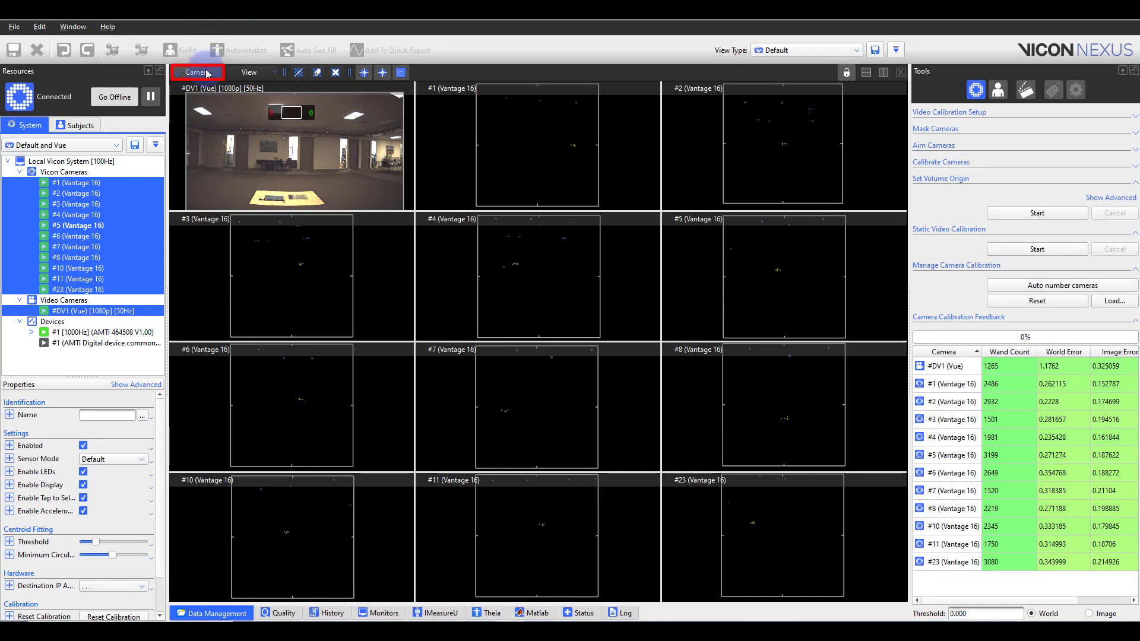
# - Show the calibrated cameras in 3D Perspective and expand the advanced Set Volume Origin options
pyautogui.click(196, 73)
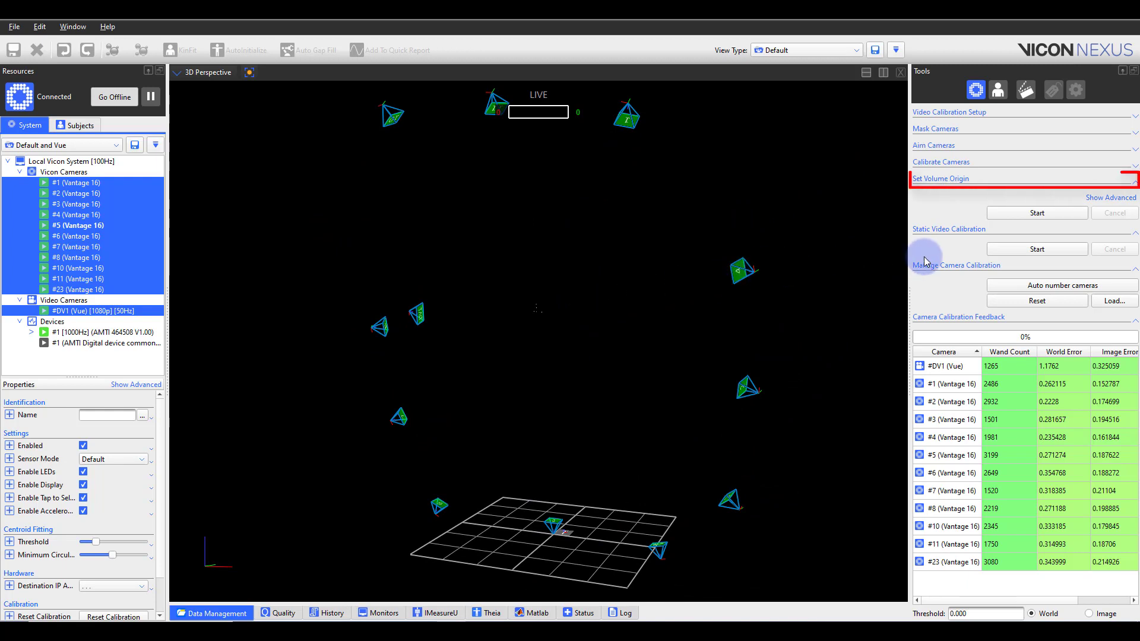
pyautogui.click(1110, 197)
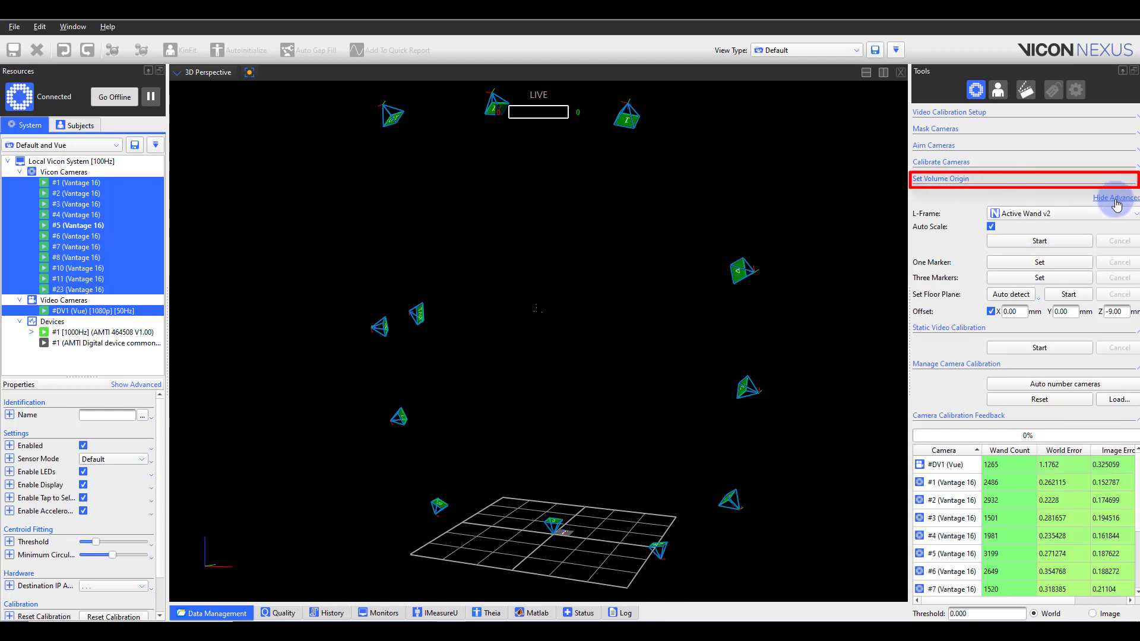
pyautogui.moveTo(937, 251)
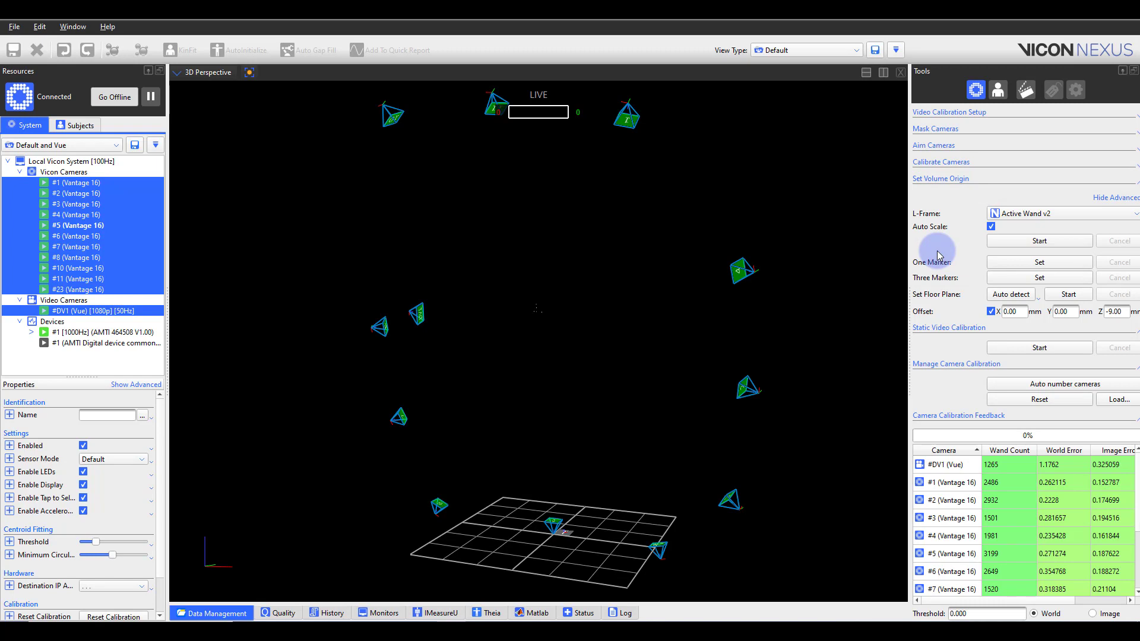
pyautogui.moveTo(472, 327)
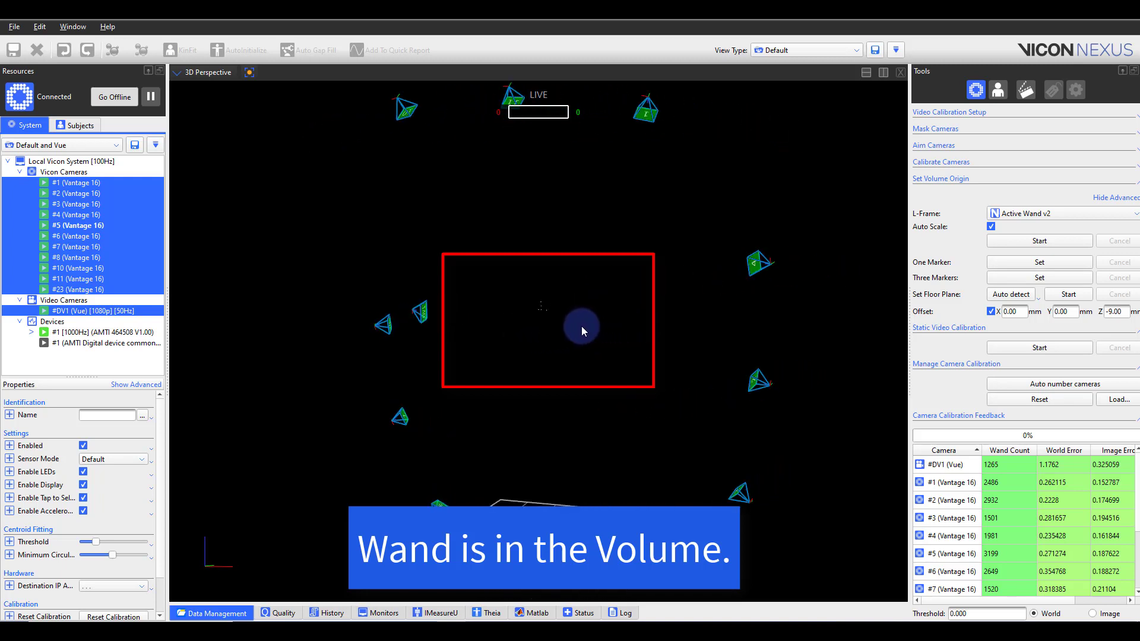
# - Set the volume origin from the L-frame wand detected lying in the capture volume
pyautogui.click(1037, 241)
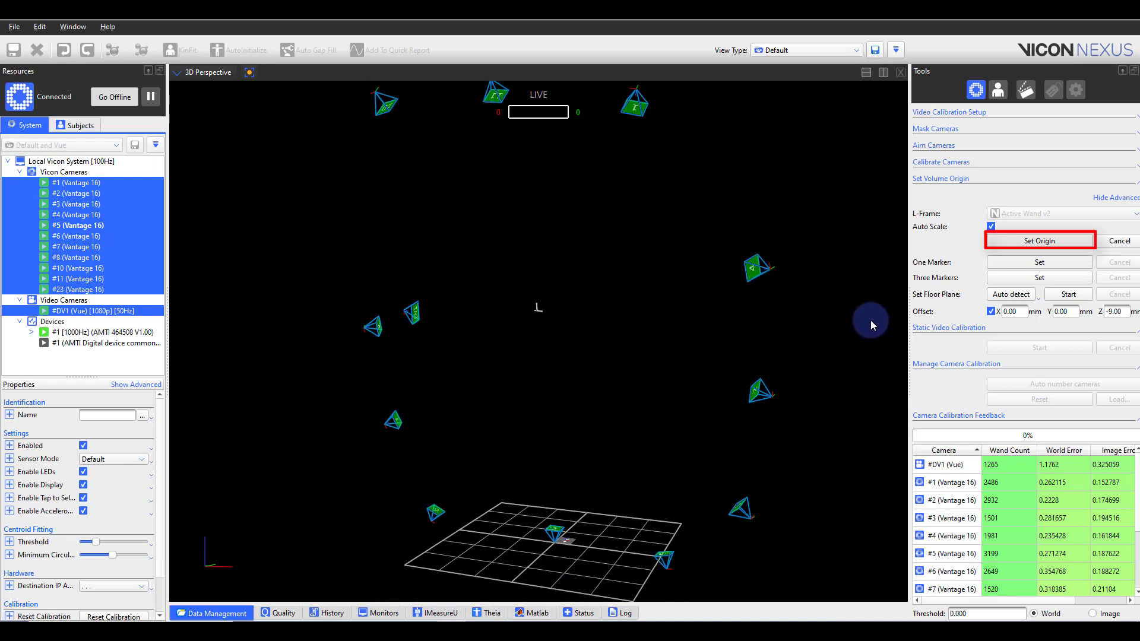
pyautogui.click(1038, 241)
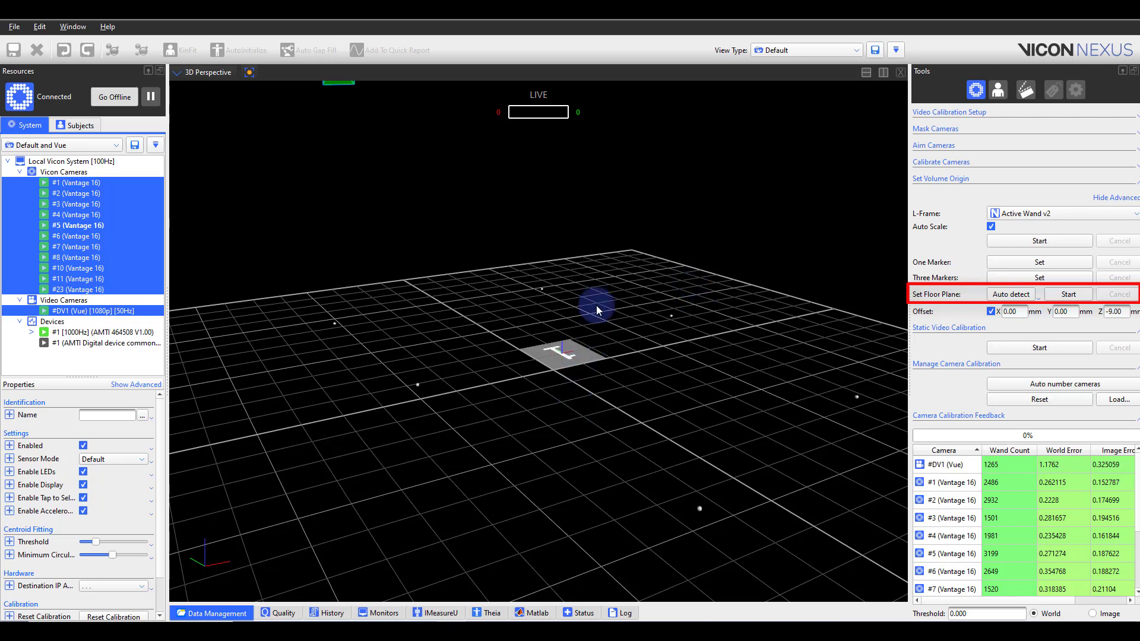
pyautogui.moveTo(273, 261)
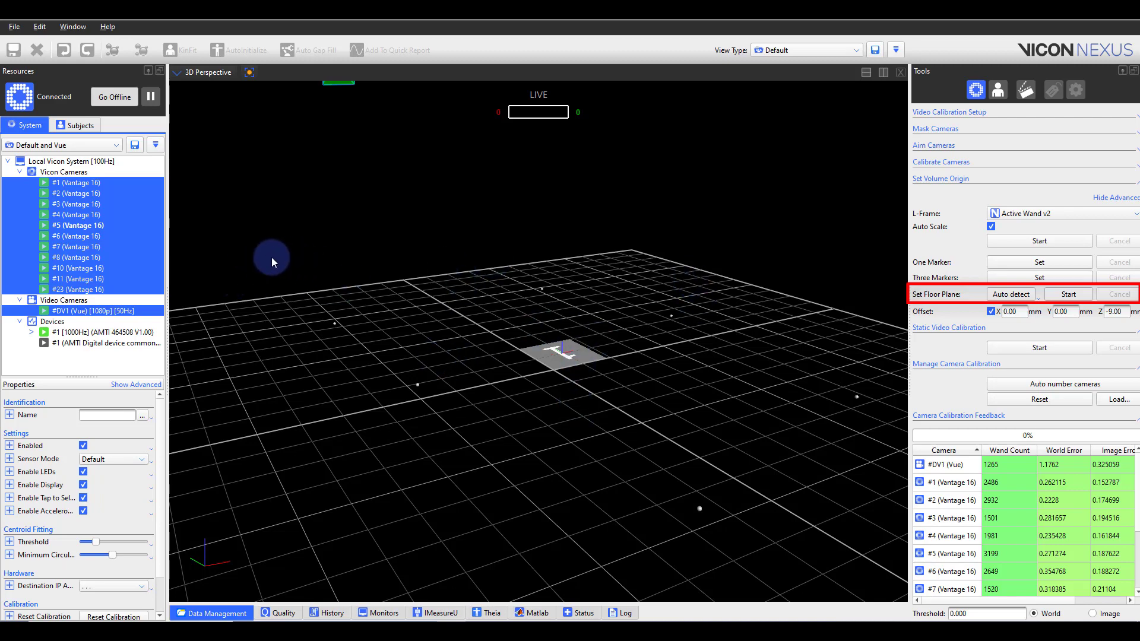
# - Set the floor plane from the selected floor markers so the grid re-levels around the origin
pyautogui.click(1067, 293)
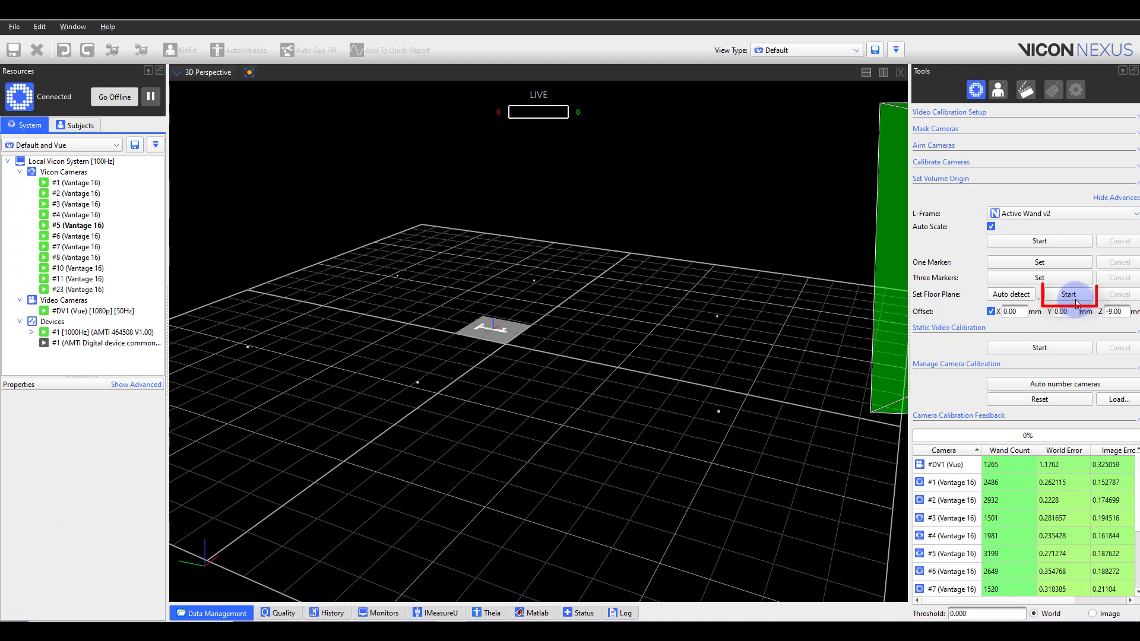
pyautogui.click(1067, 294)
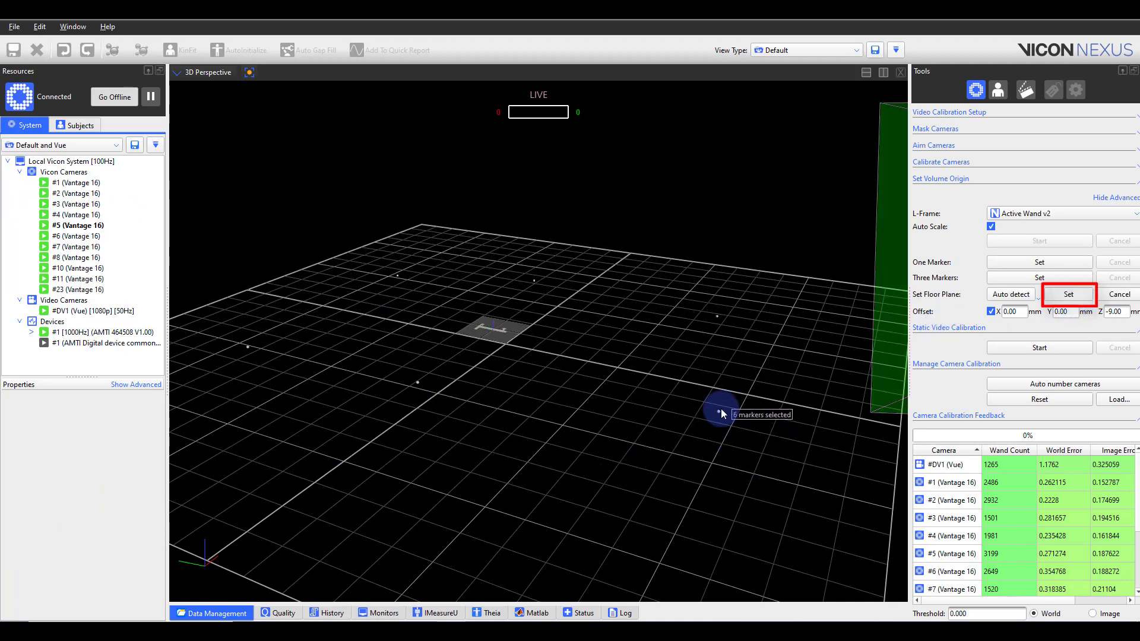
pyautogui.moveTo(969, 390)
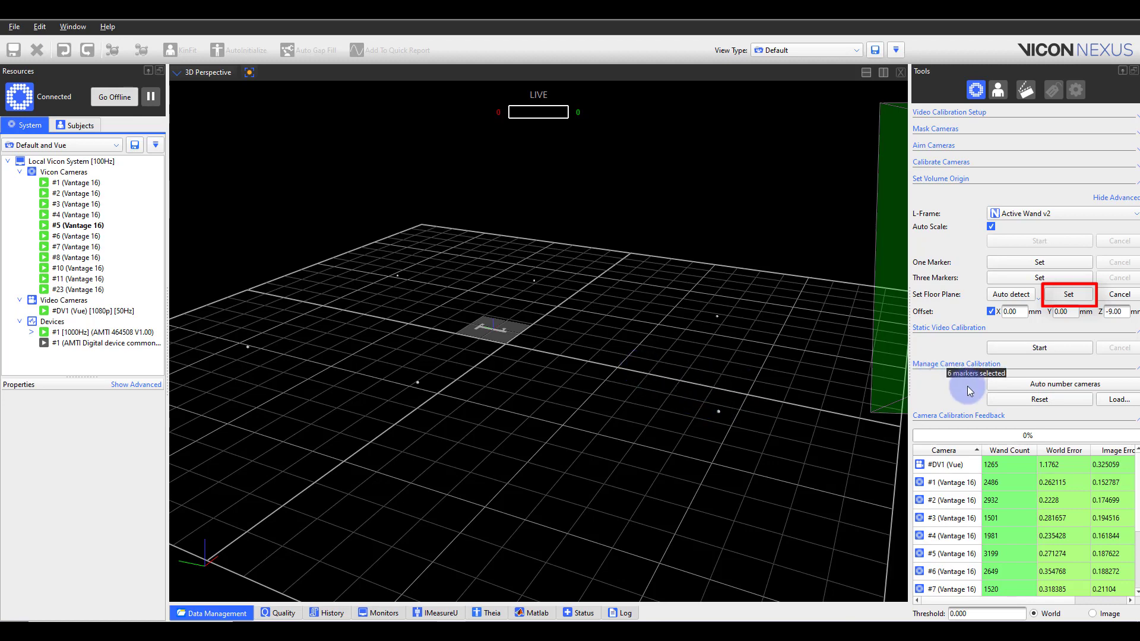
pyautogui.click(1068, 293)
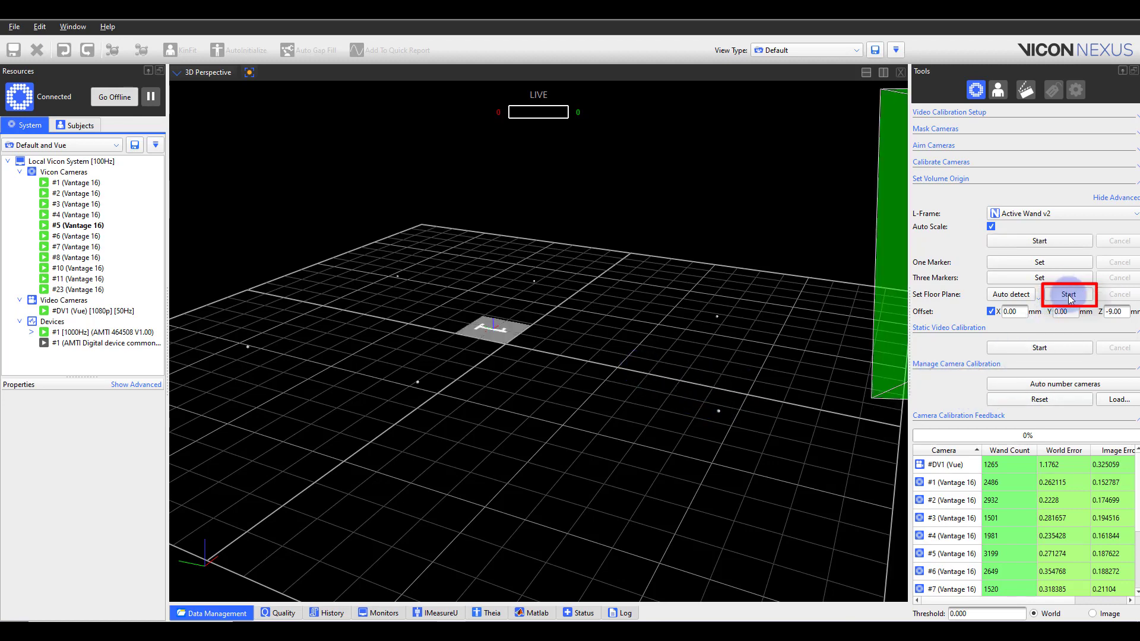
pyautogui.click(1069, 294)
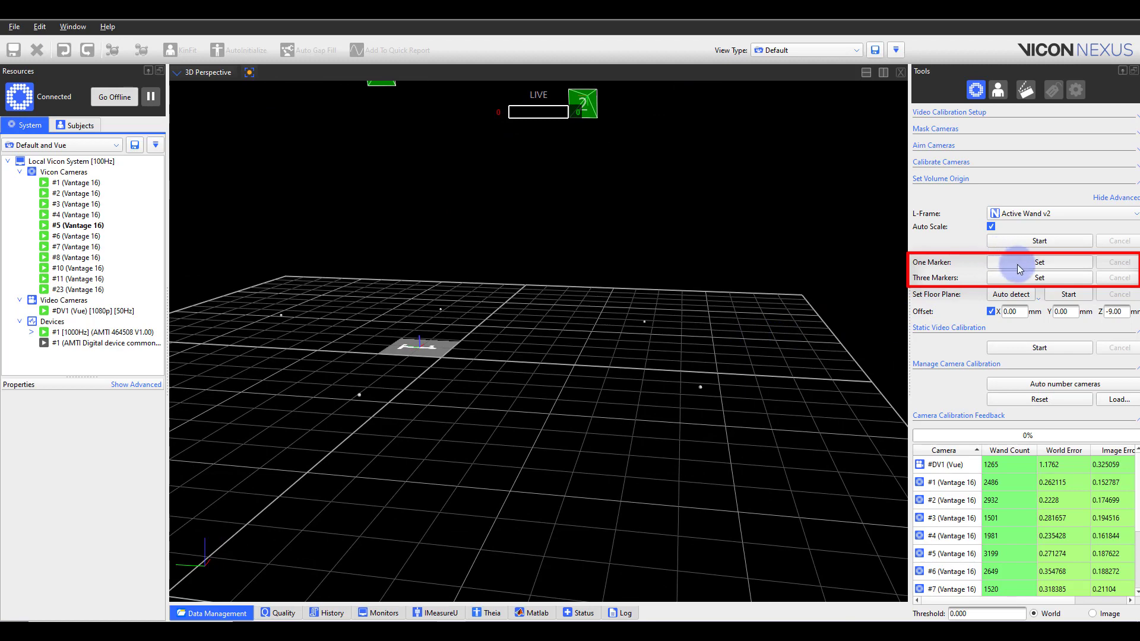
pyautogui.click(1037, 261)
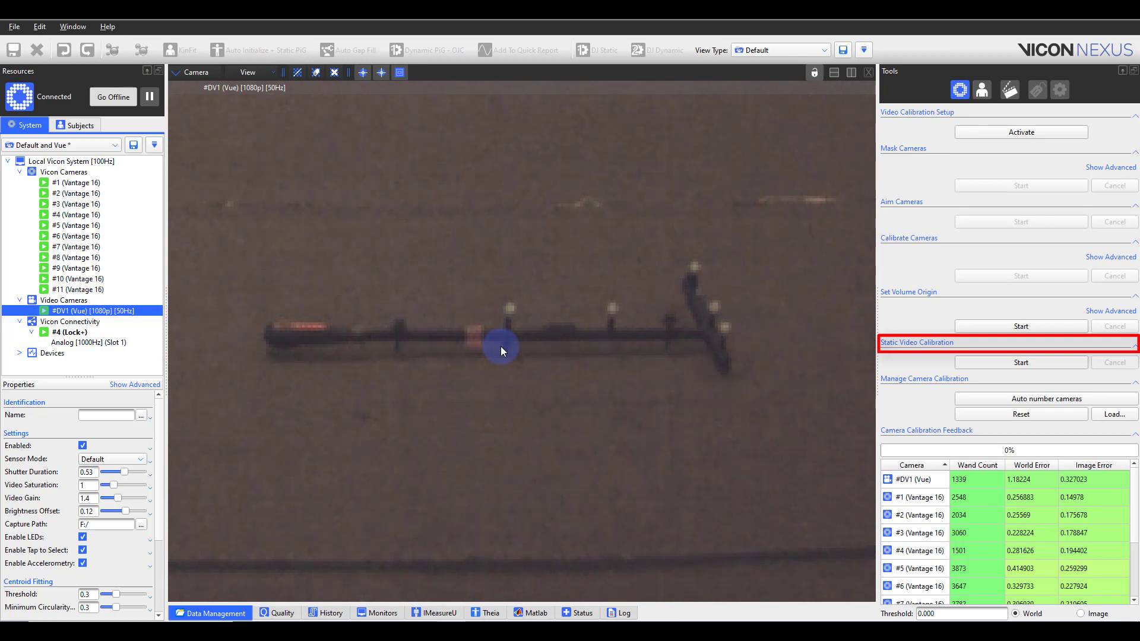
pyautogui.moveTo(749, 404)
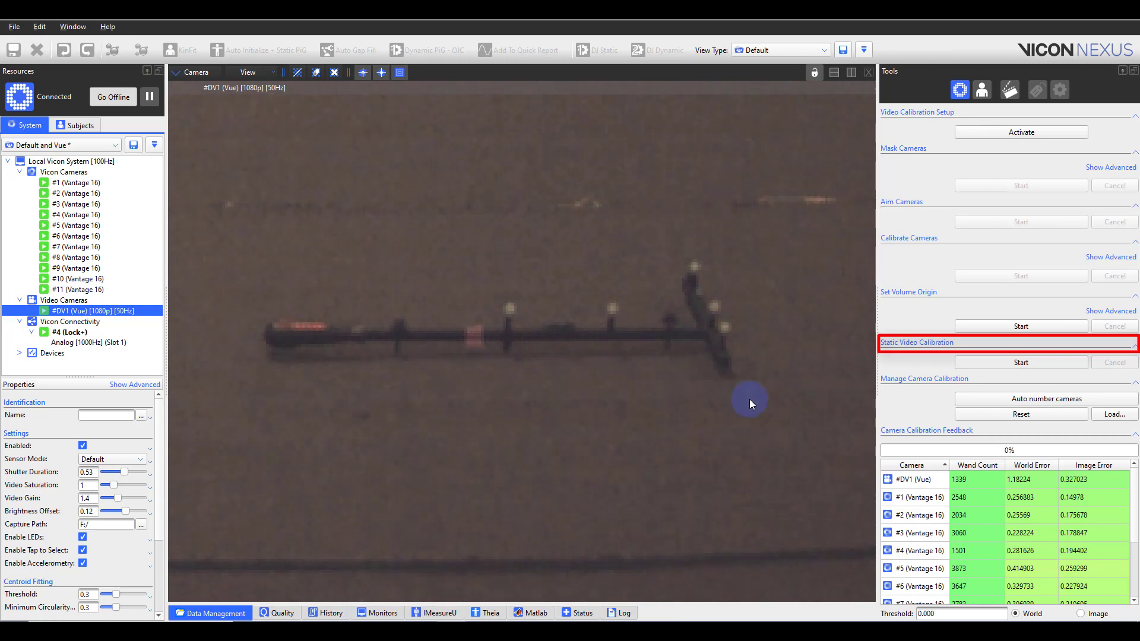
pyautogui.moveTo(822, 420)
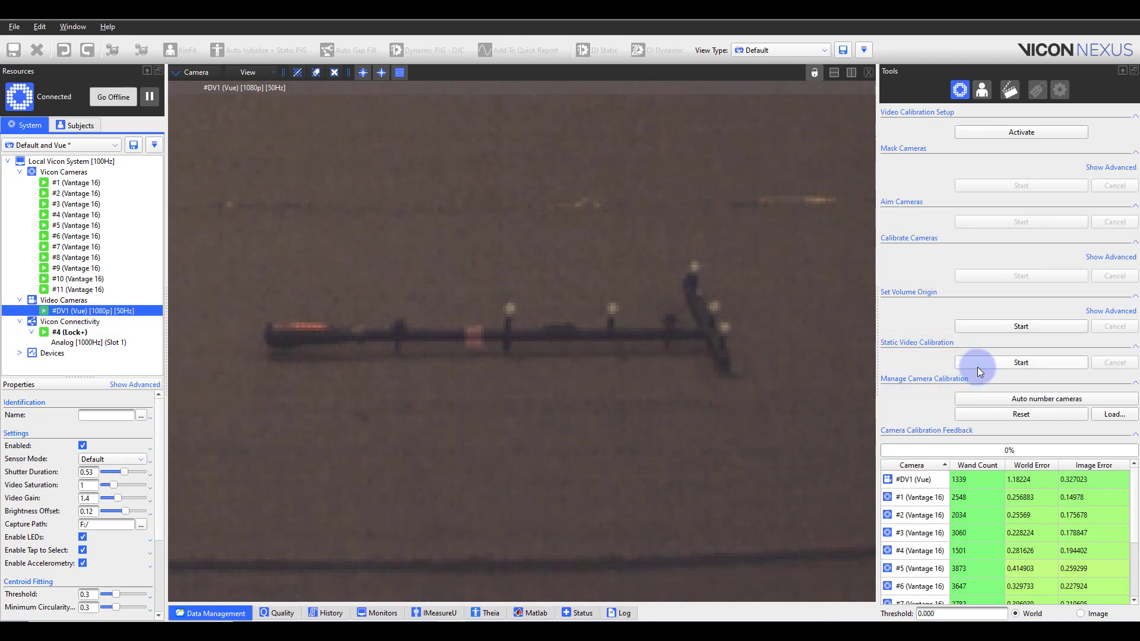
# - Start static video calibration and locate the L-frame markers on the wand in the video image
pyautogui.click(1019, 363)
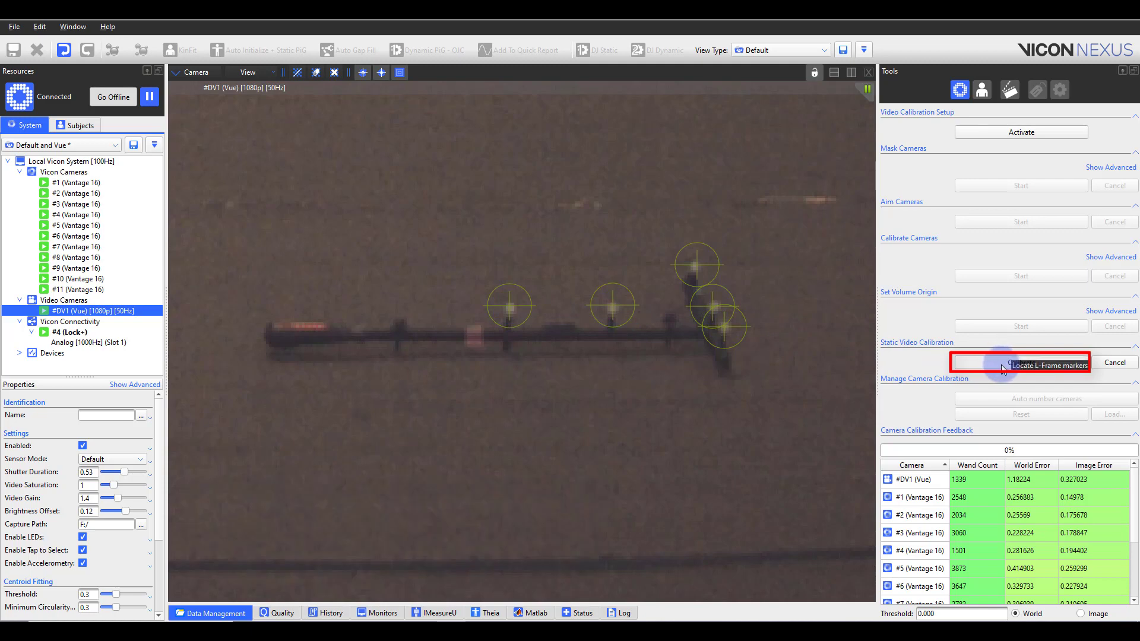
pyautogui.click(1019, 364)
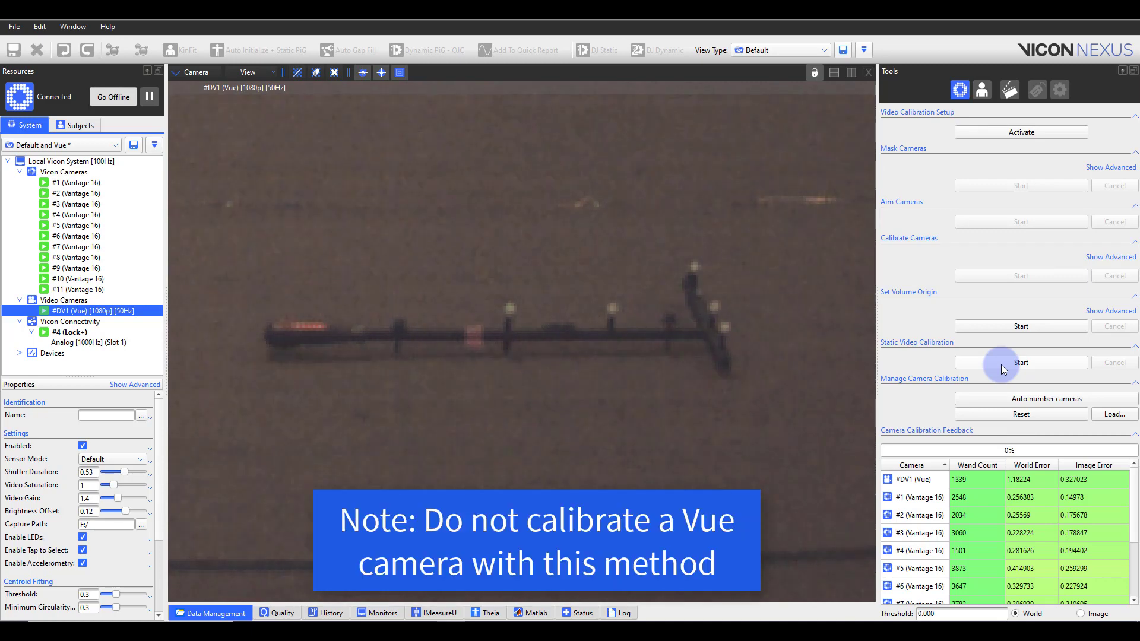
pyautogui.moveTo(922, 414)
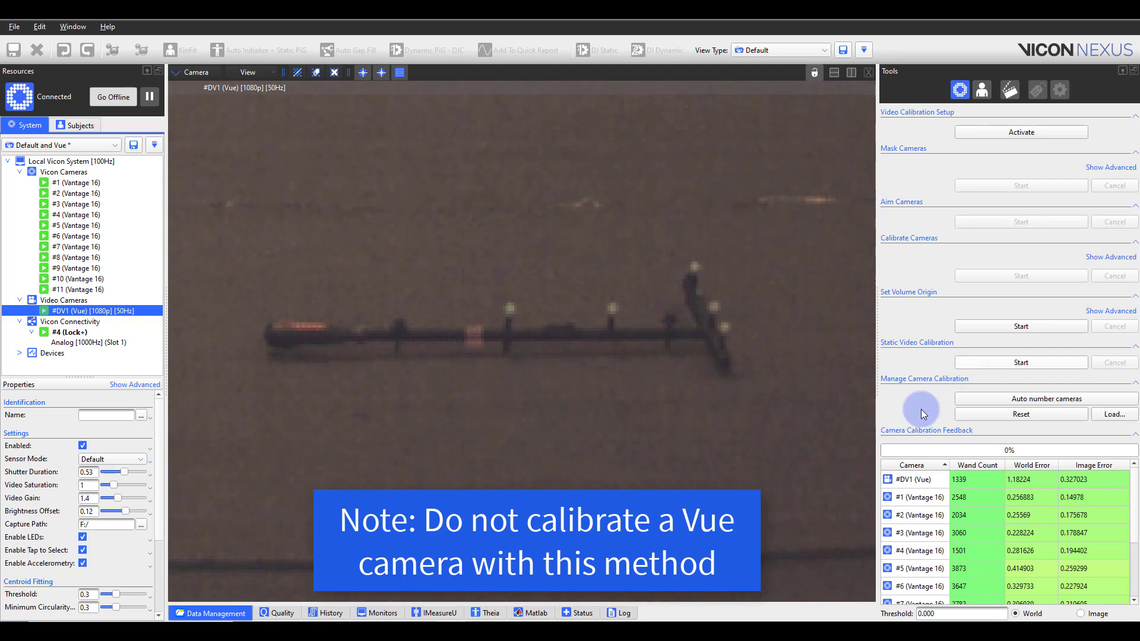
pyautogui.moveTo(552, 613)
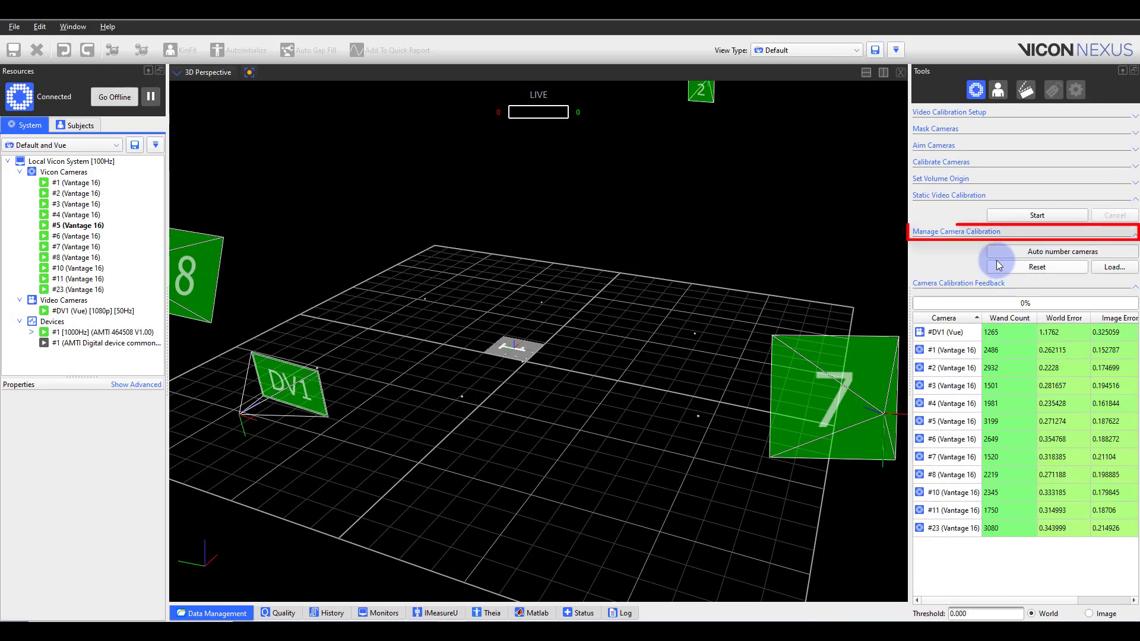
pyautogui.moveTo(963, 256)
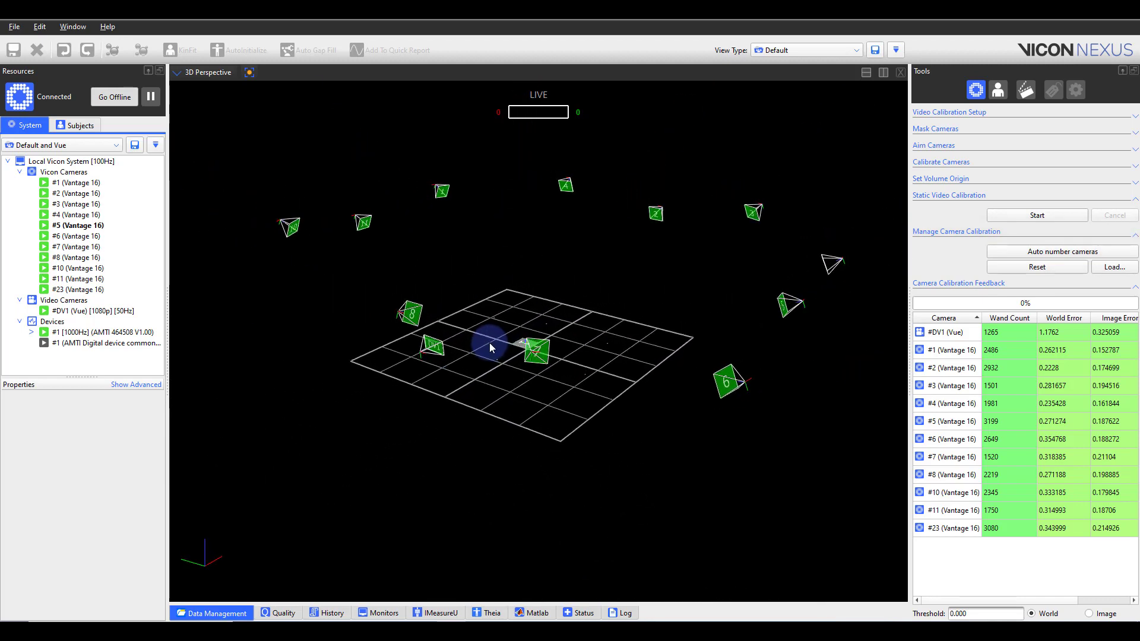
# - Auto number the cameras so they run consecutively 1–11 by position around the grid
pyautogui.click(1060, 250)
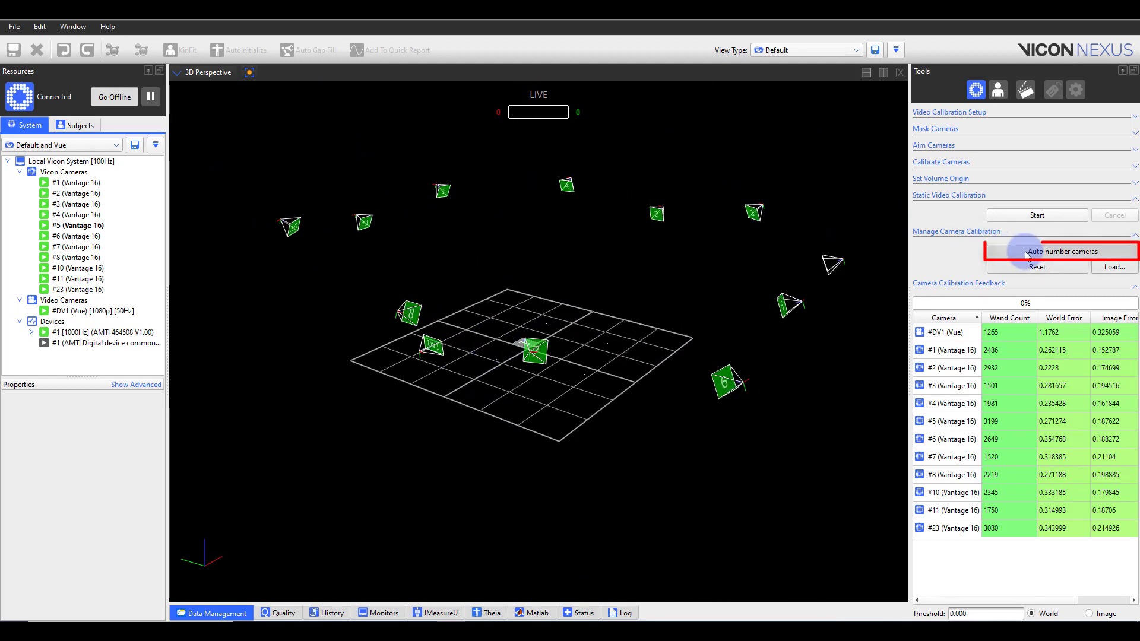
pyautogui.click(1060, 250)
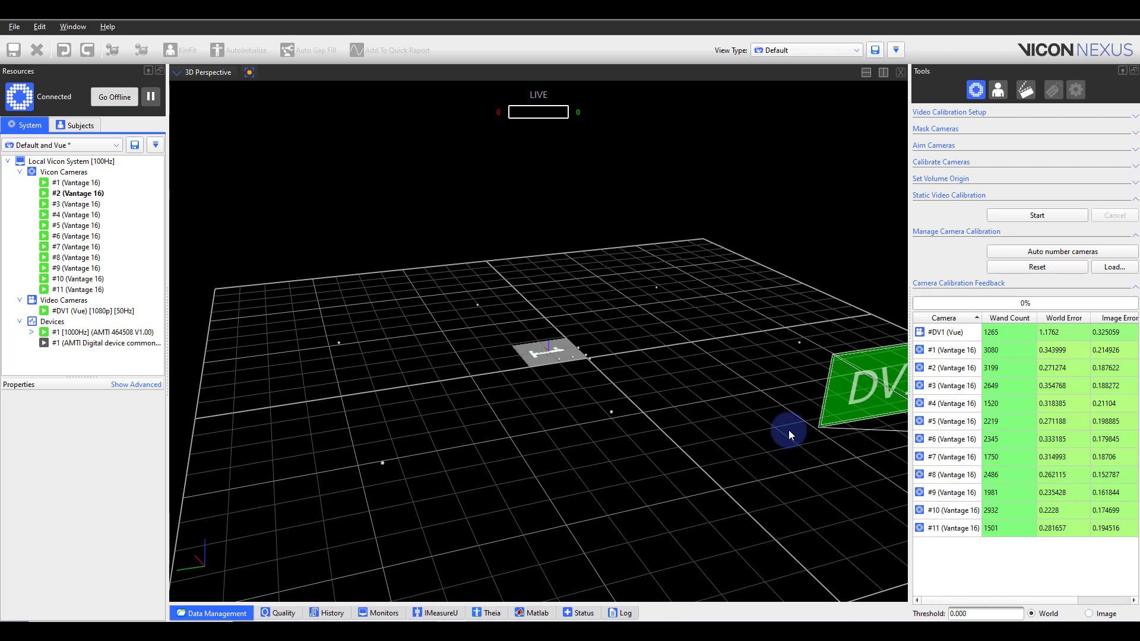
pyautogui.moveTo(1115, 268)
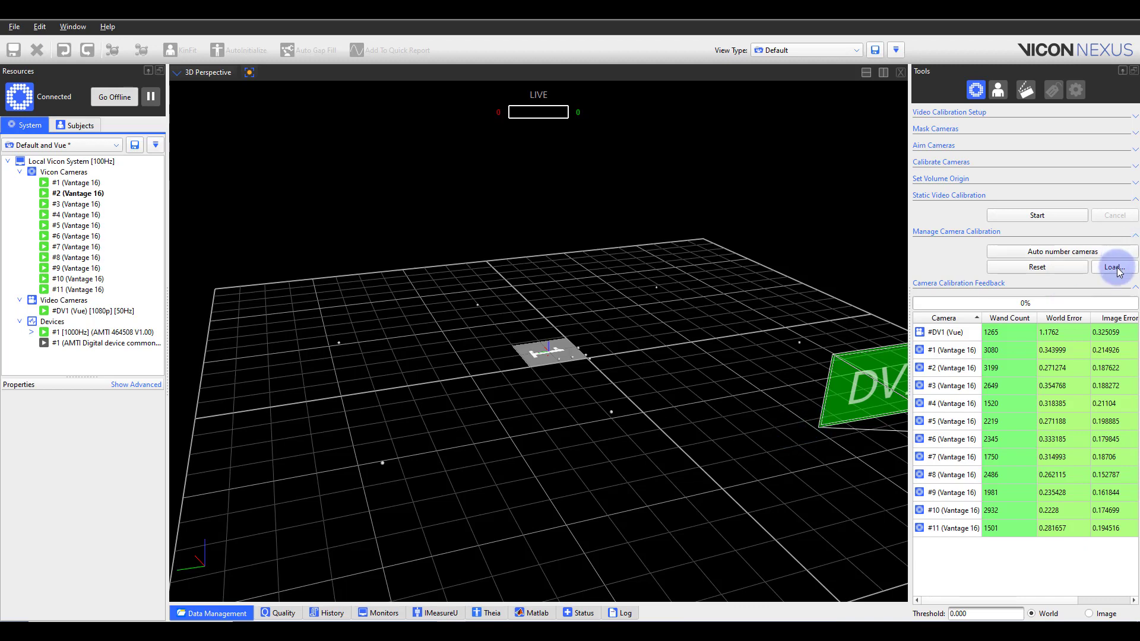
pyautogui.moveTo(1101, 287)
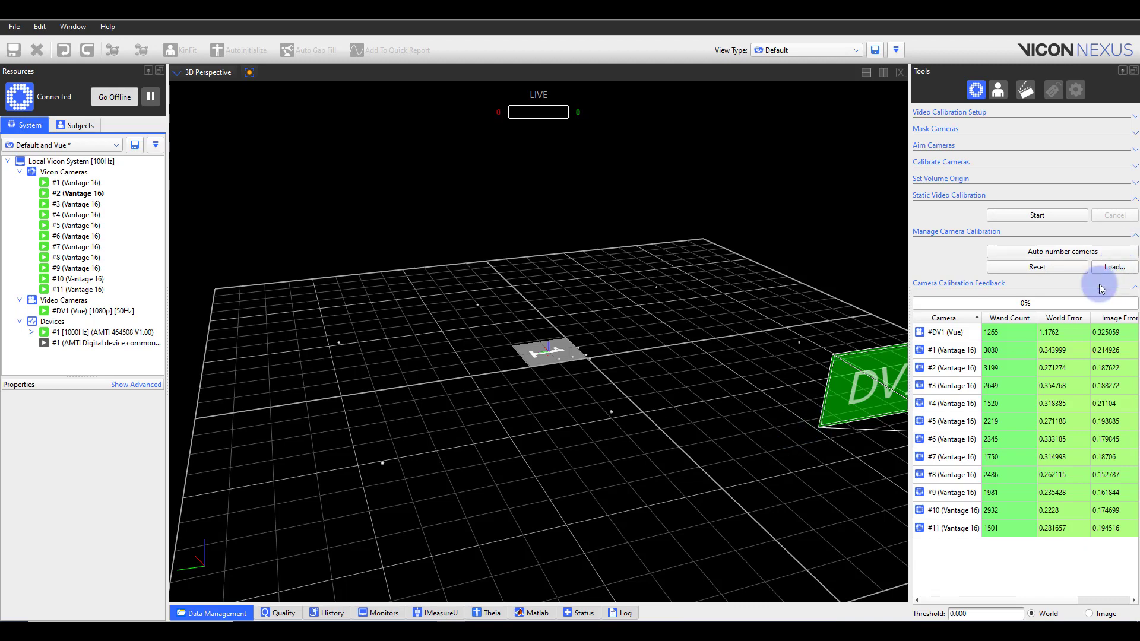
pyautogui.moveTo(840, 291)
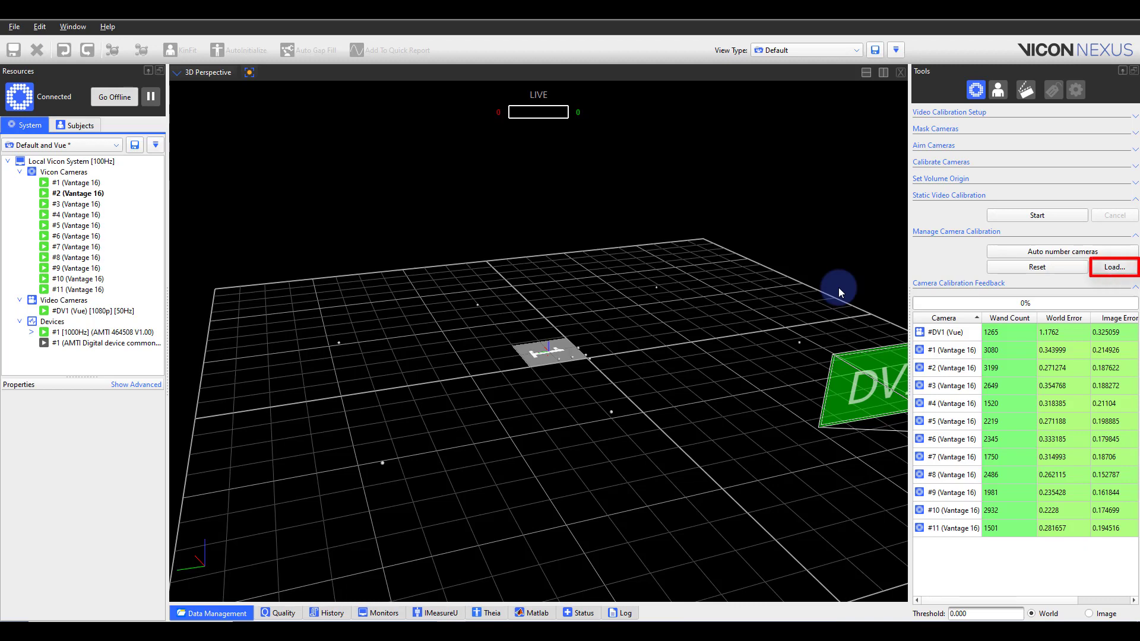
pyautogui.moveTo(1021, 274)
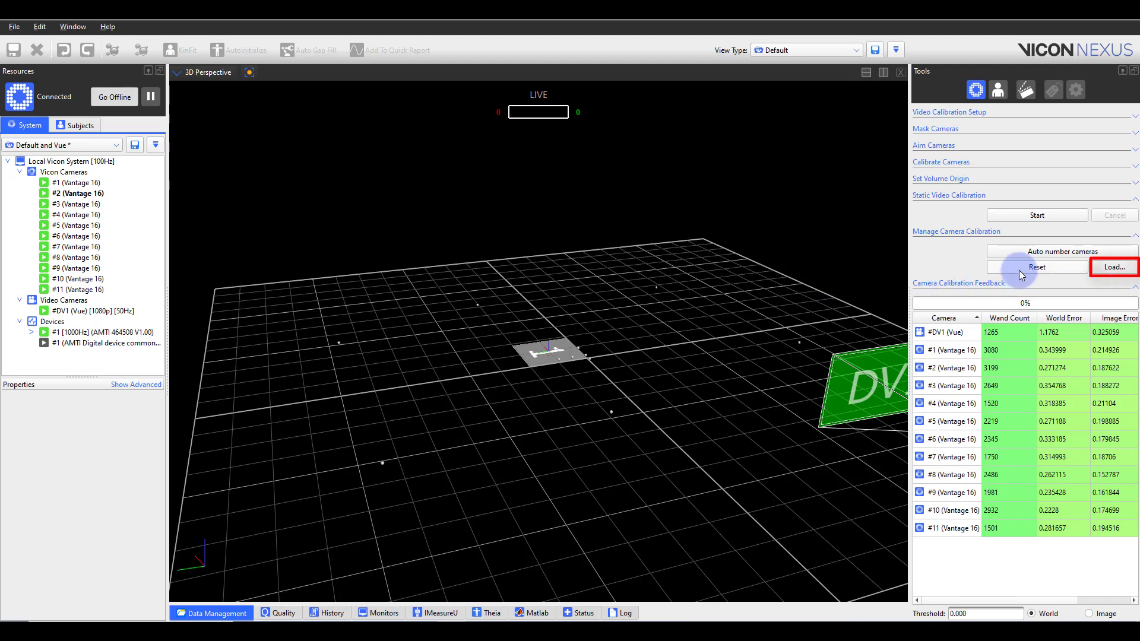
pyautogui.moveTo(745, 188)
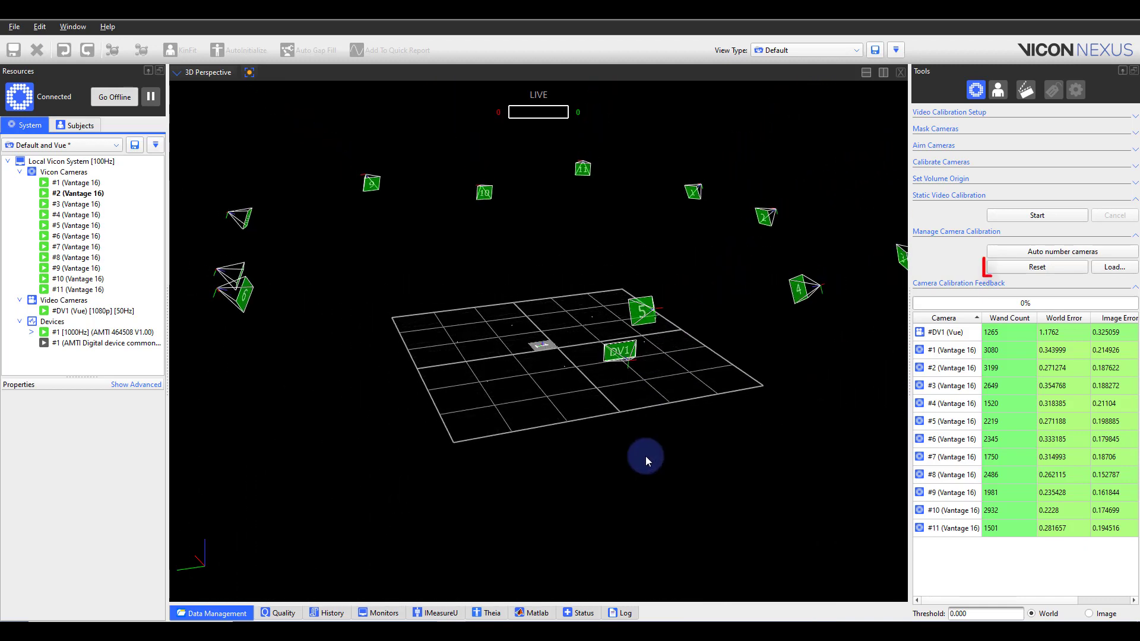
# - Reset the camera calibration, clearing the cameras from around the floor grid
pyautogui.click(1035, 267)
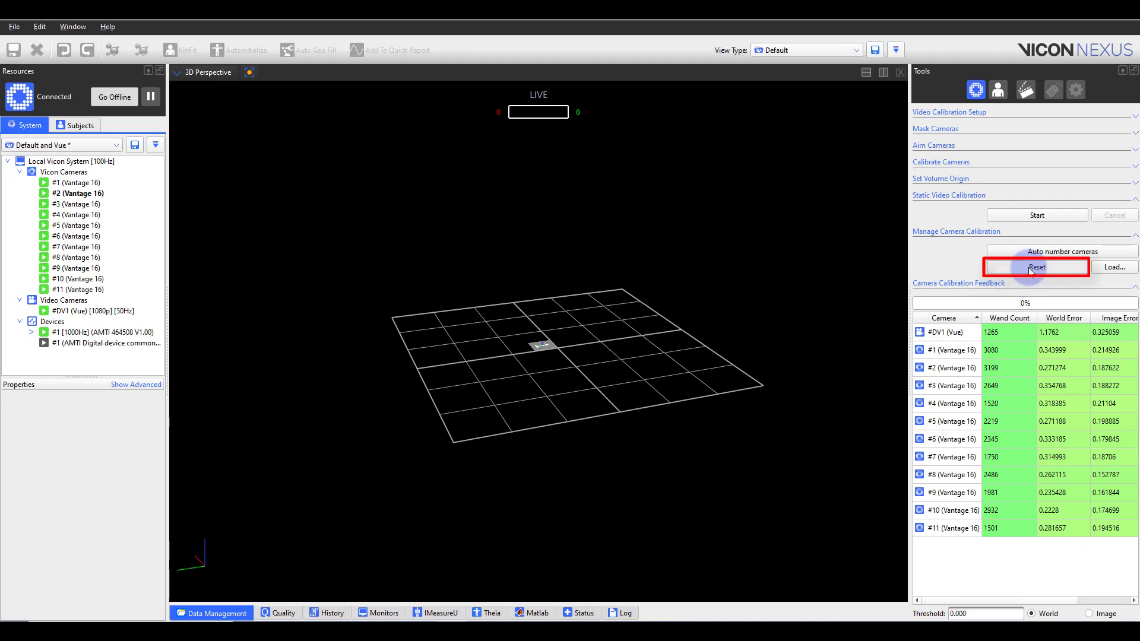